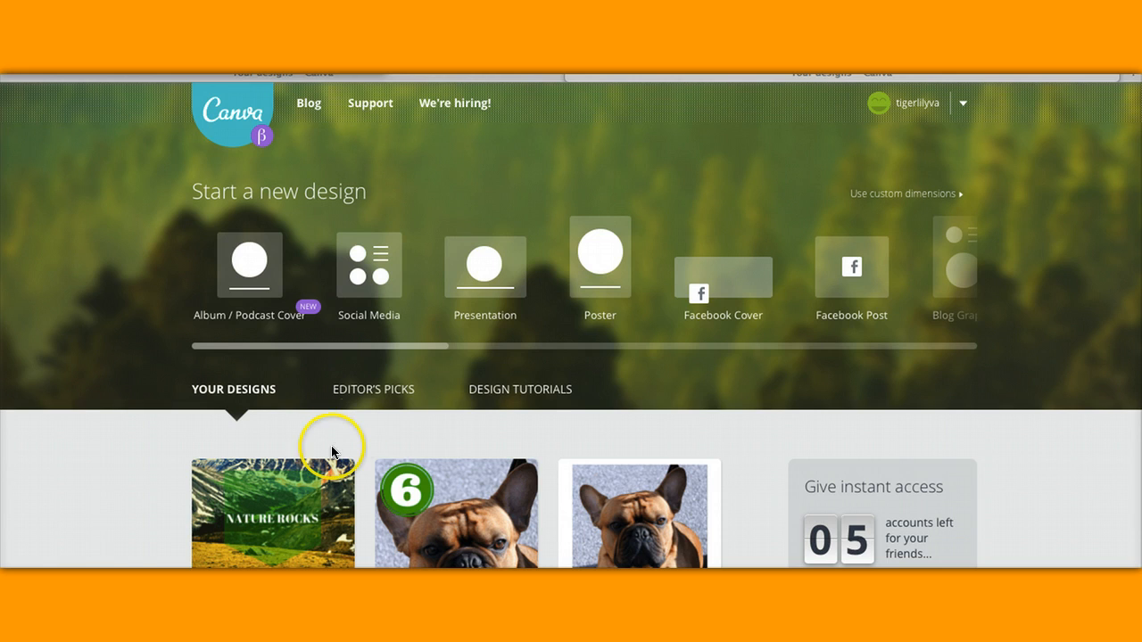
{"action": "mouse_move", "coordinate": [507, 272]}
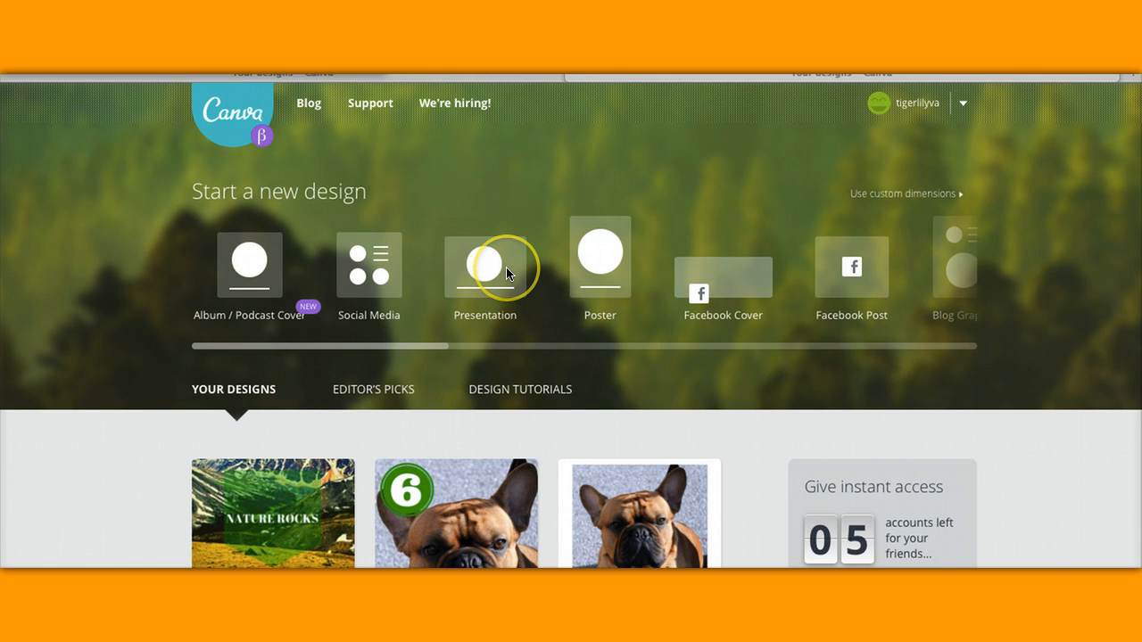
Step: Create a new blank Presentation design from the Canva home page
{"action": "left_click", "coordinate": [485, 264]}
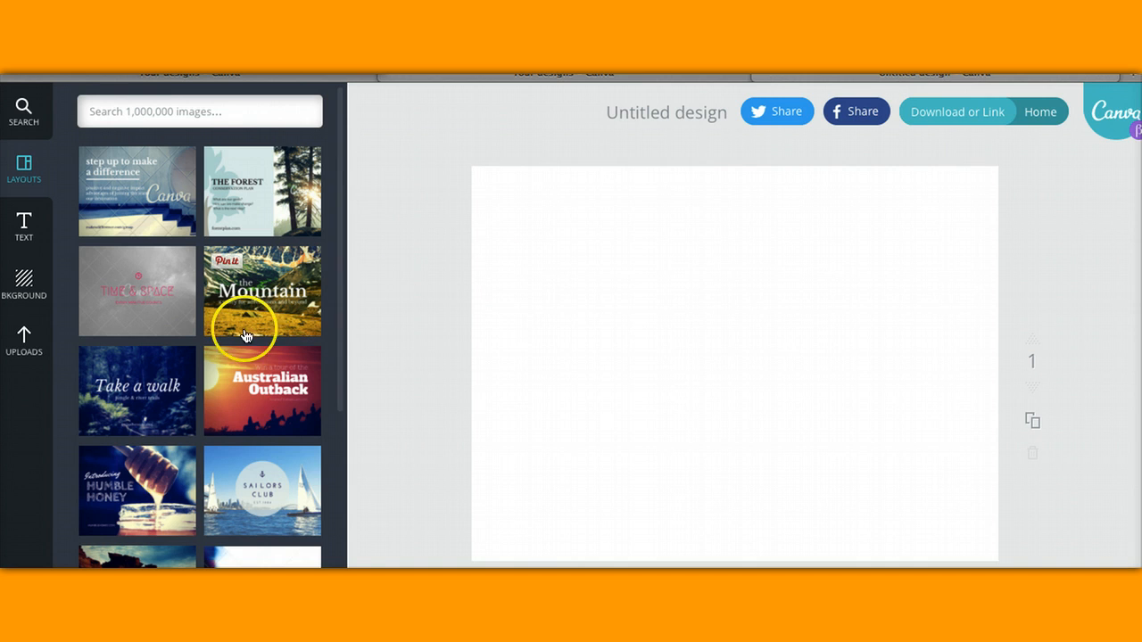
{"action": "scroll", "scroll_direction": "down", "scroll_amount": 3}
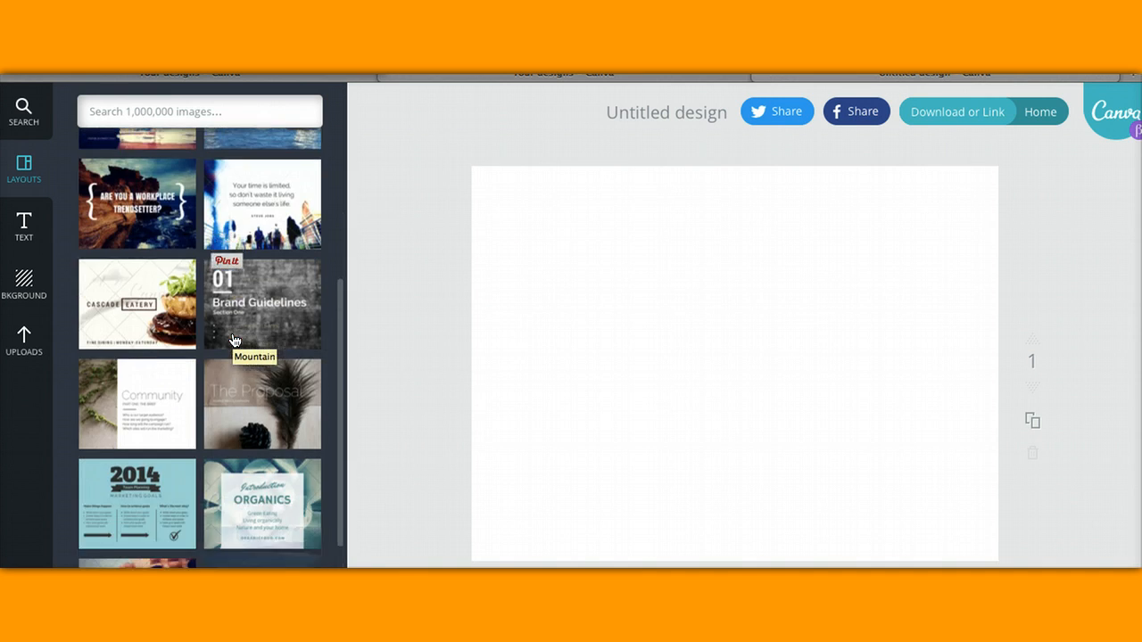
{"action": "scroll", "scroll_direction": "down", "scroll_amount": 3}
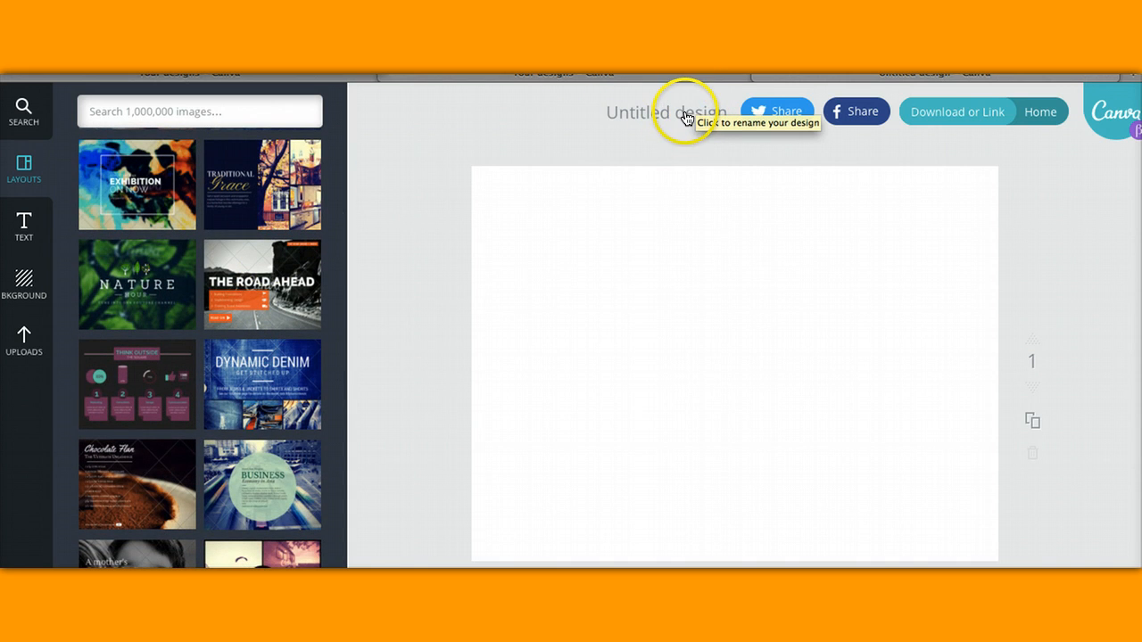
Step: Retitle the untitled design 'pptslideshow' and browse the Layouts panel
{"action": "left_click", "coordinate": [666, 112]}
{"action": "type", "text": "ppt"}
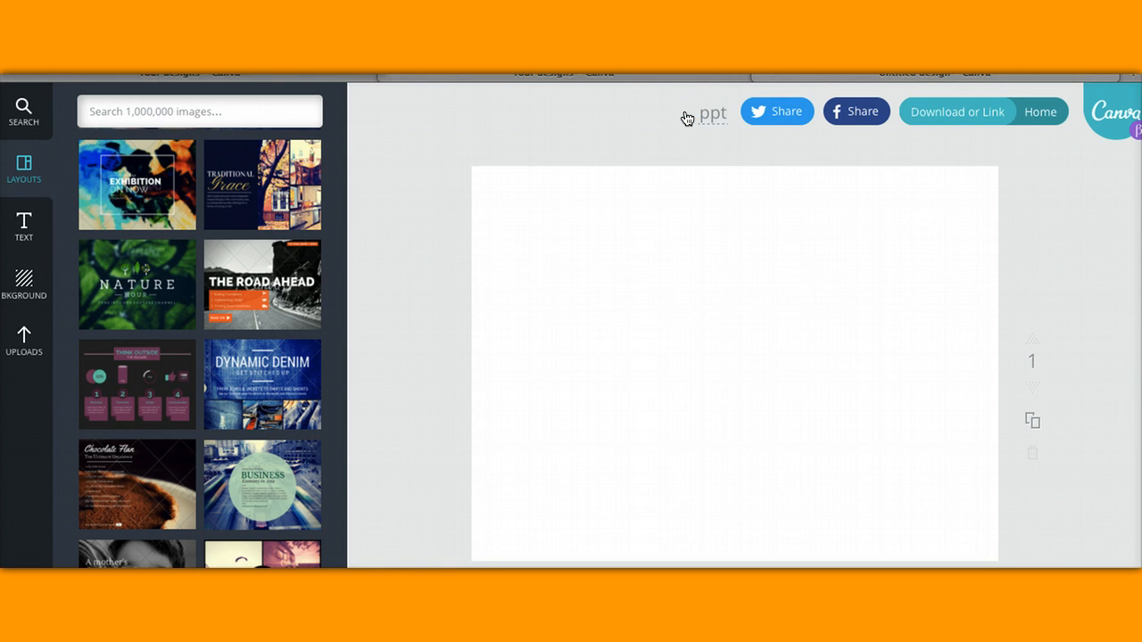
{"action": "type", "text": "slides"}
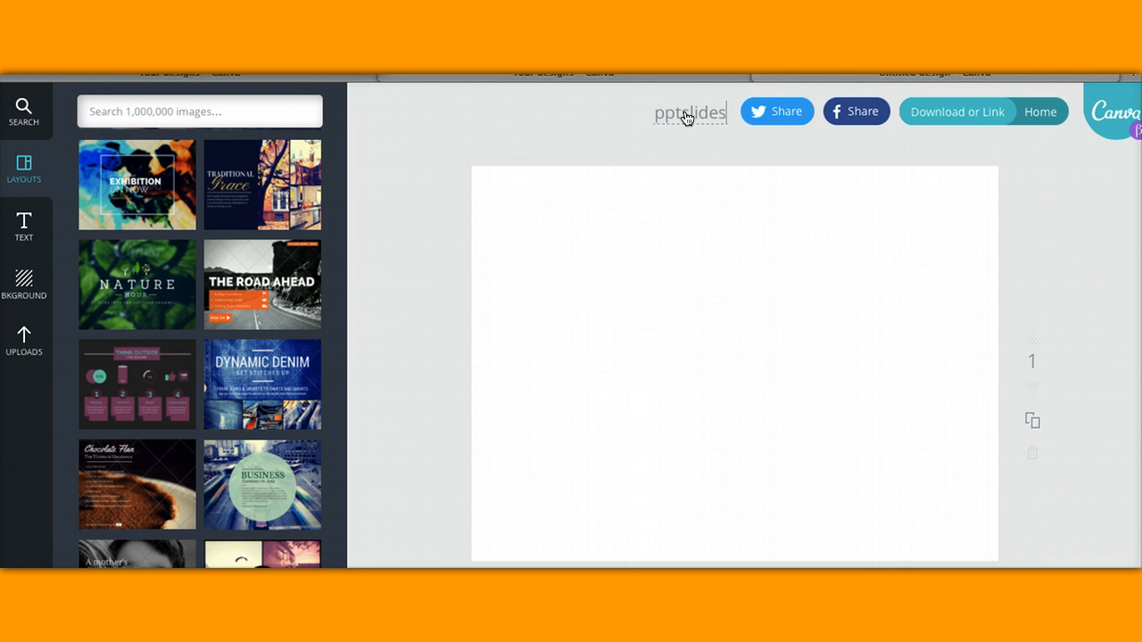
{"action": "type", "text": "show"}
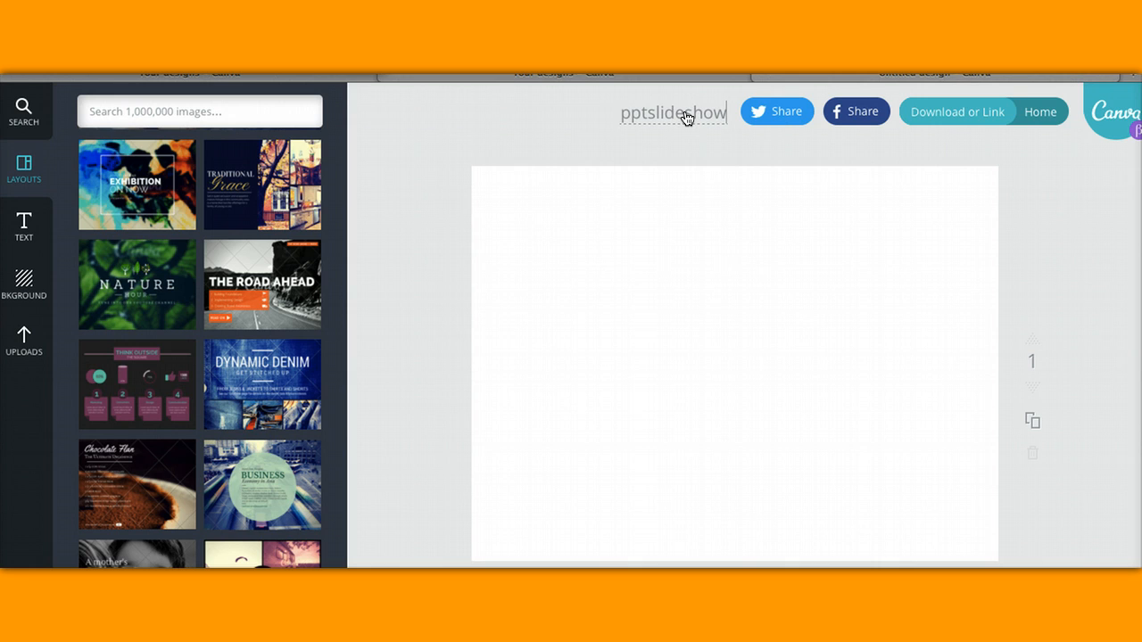
{"action": "mouse_move", "coordinate": [281, 259]}
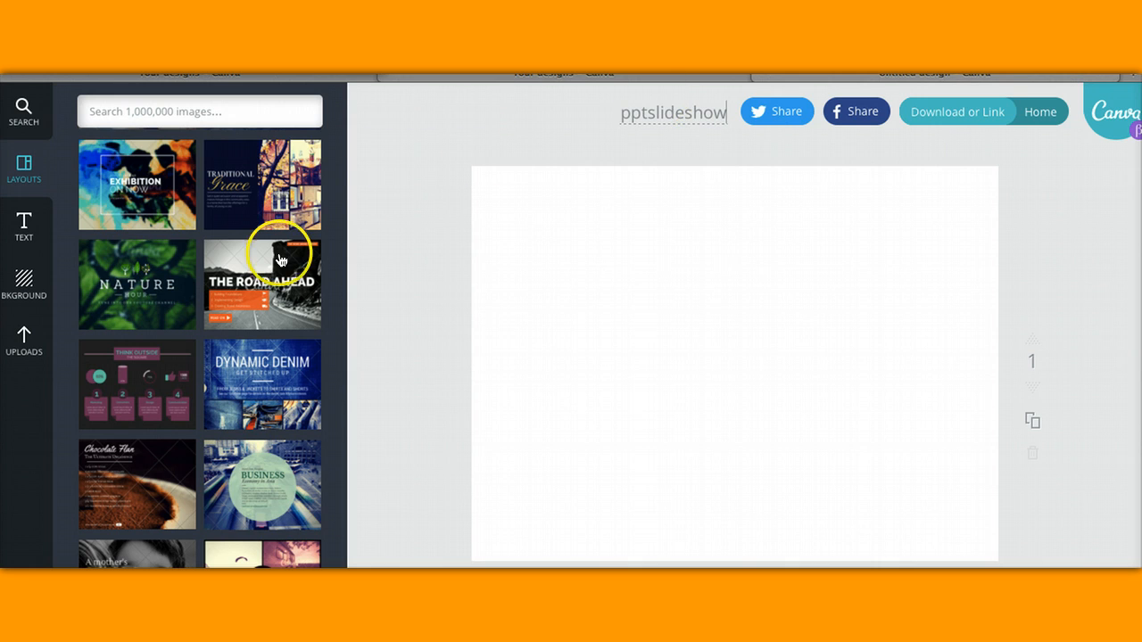
{"action": "scroll", "scroll_direction": "down", "scroll_amount": 3}
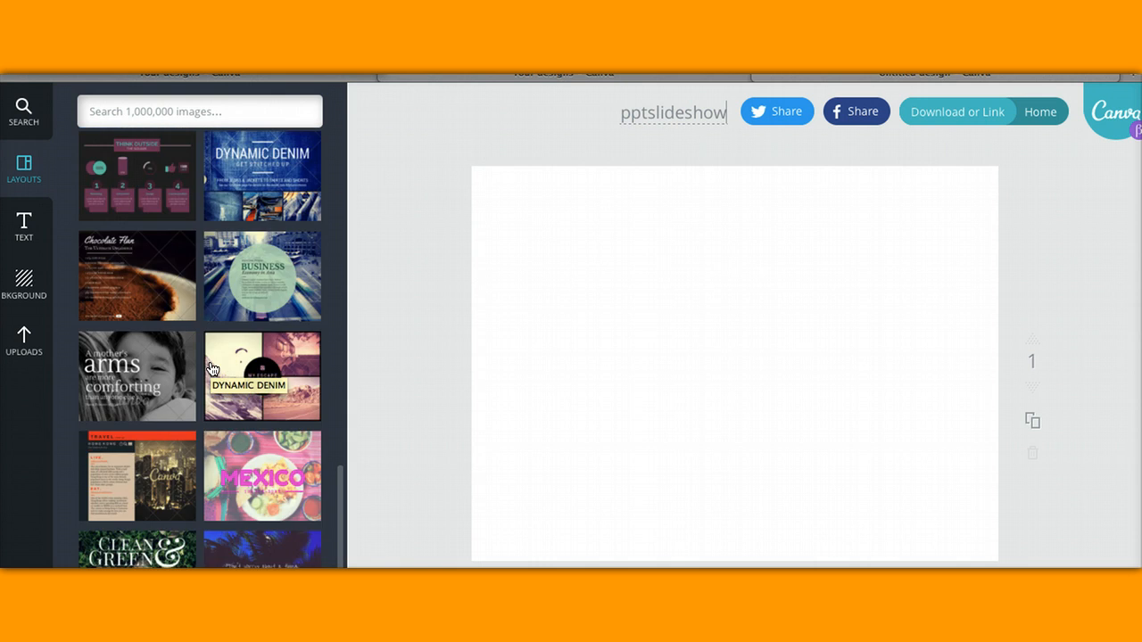
{"action": "scroll", "scroll_direction": "down", "scroll_amount": 3}
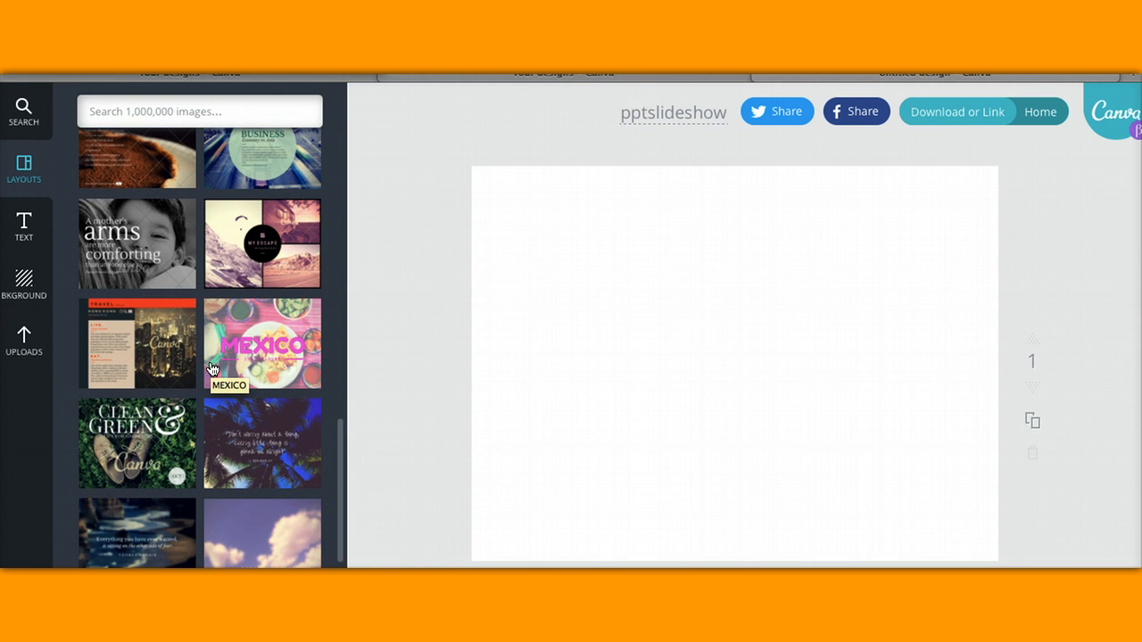
{"action": "scroll", "scroll_direction": "down", "scroll_amount": 3}
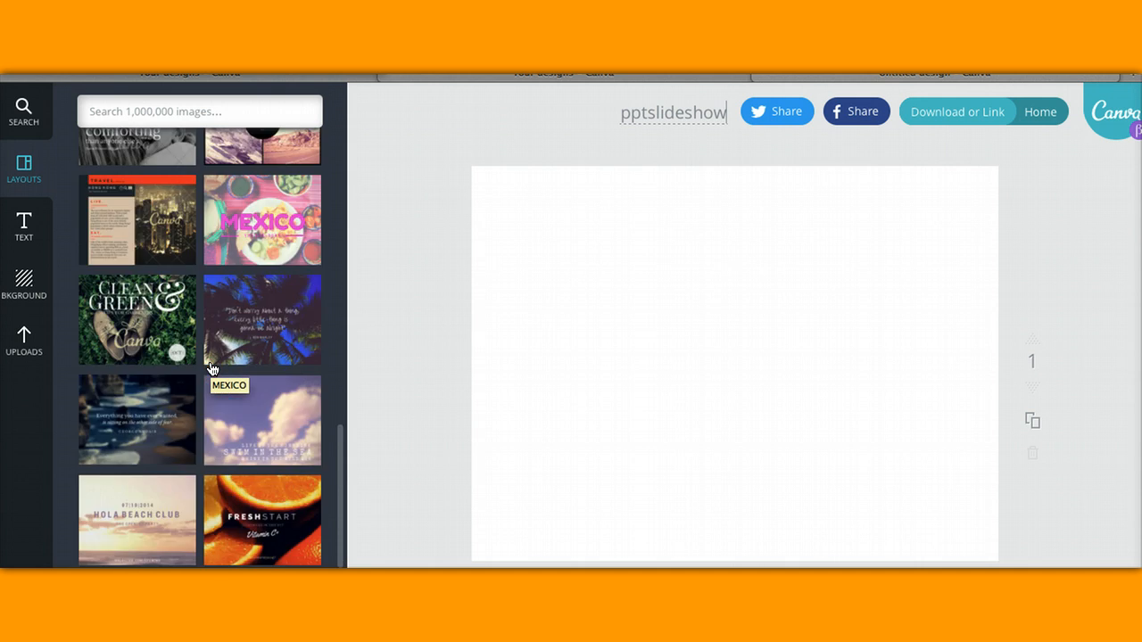
{"action": "scroll", "scroll_direction": "down", "scroll_amount": 3}
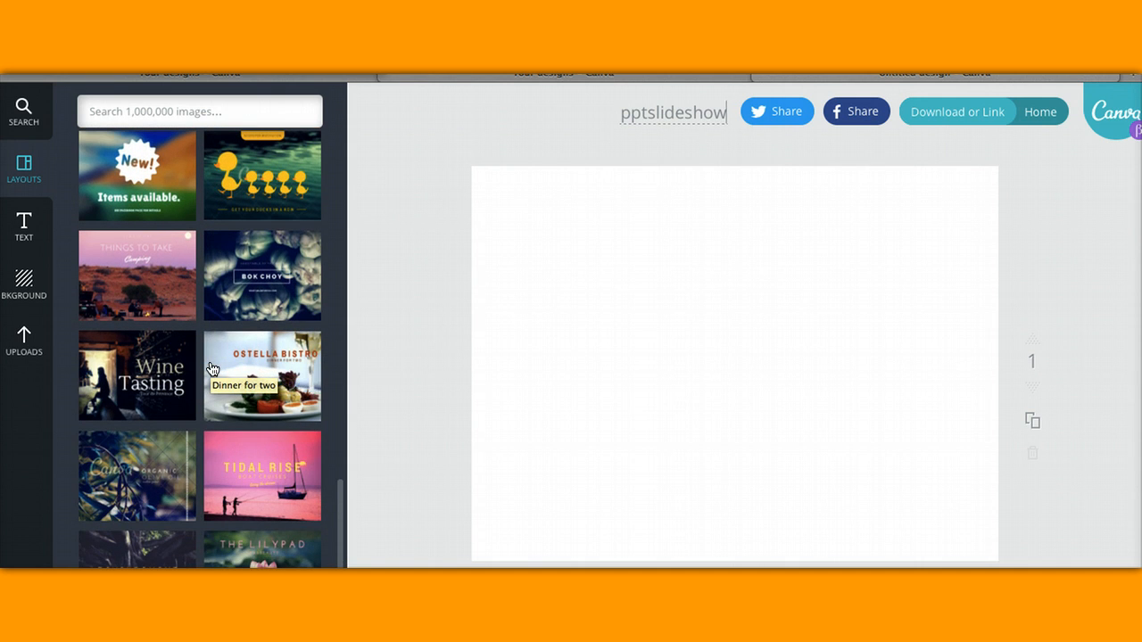
{"action": "scroll", "scroll_direction": "down", "scroll_amount": 3}
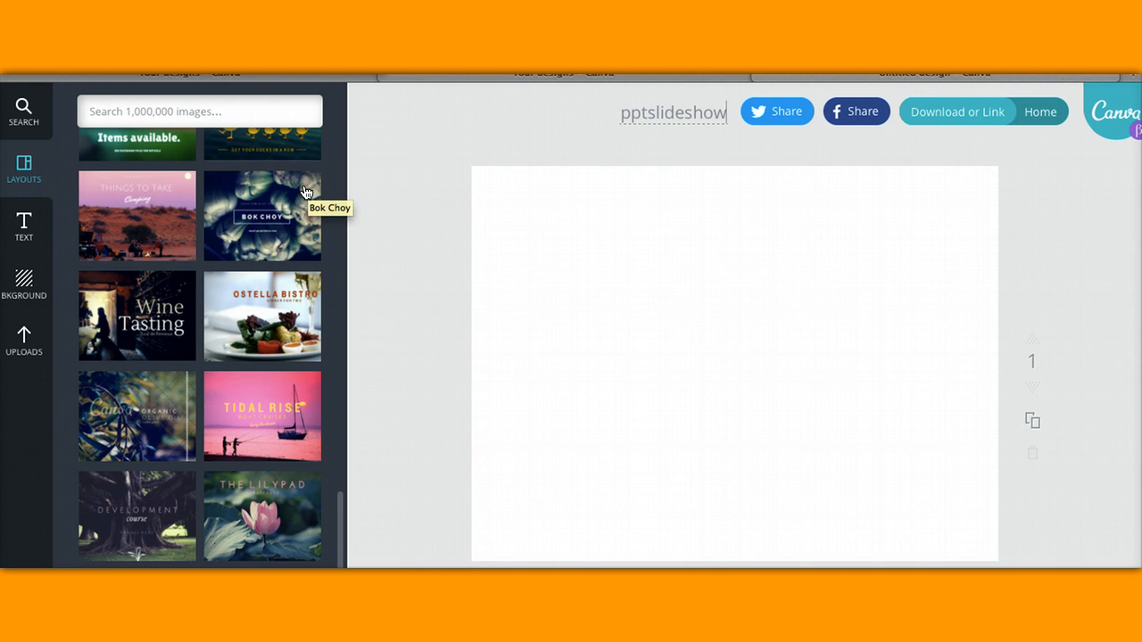
Step: Apply the Bok Choy layout to slide 1 and set its photo filter to Normal
{"action": "left_click", "coordinate": [262, 215]}
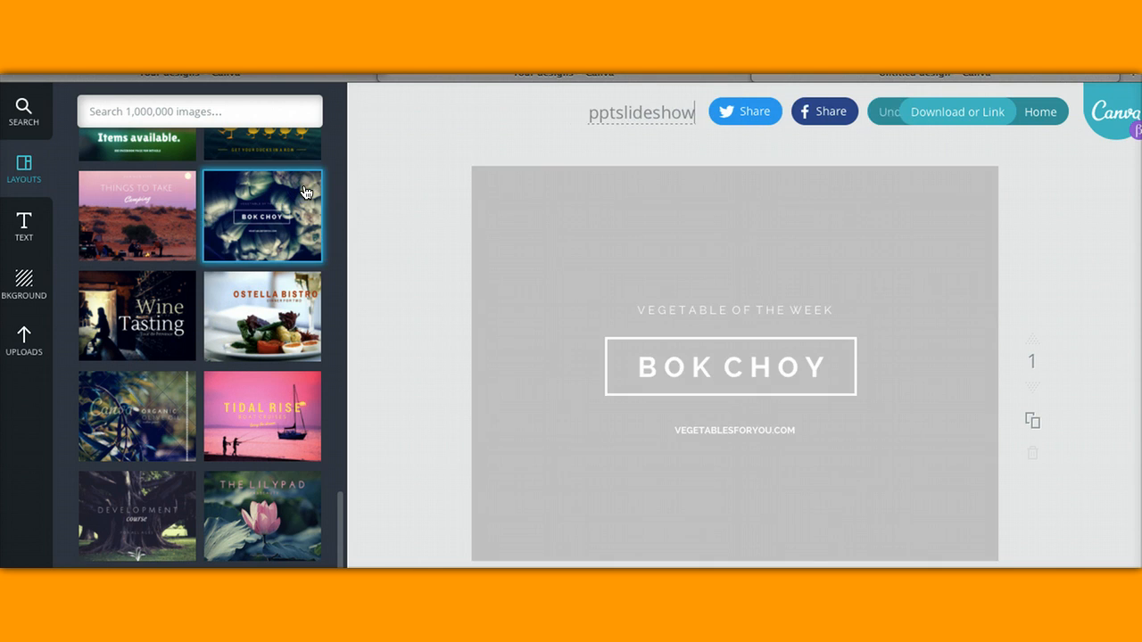
{"action": "left_click", "coordinate": [262, 214]}
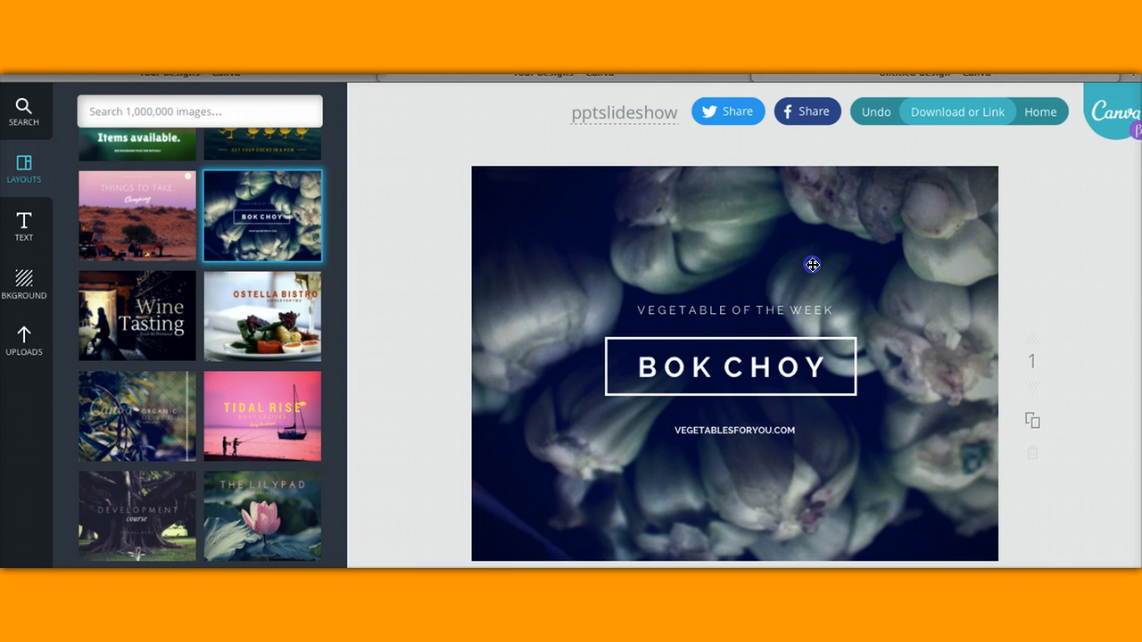
{"action": "left_click", "coordinate": [727, 430]}
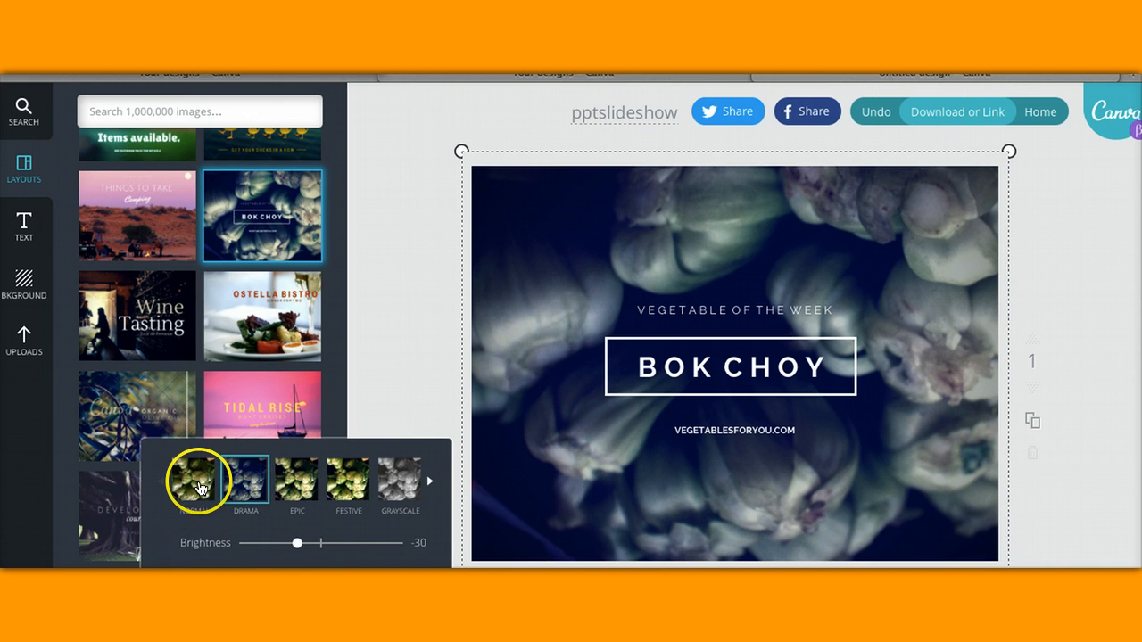
{"action": "left_click", "coordinate": [194, 480]}
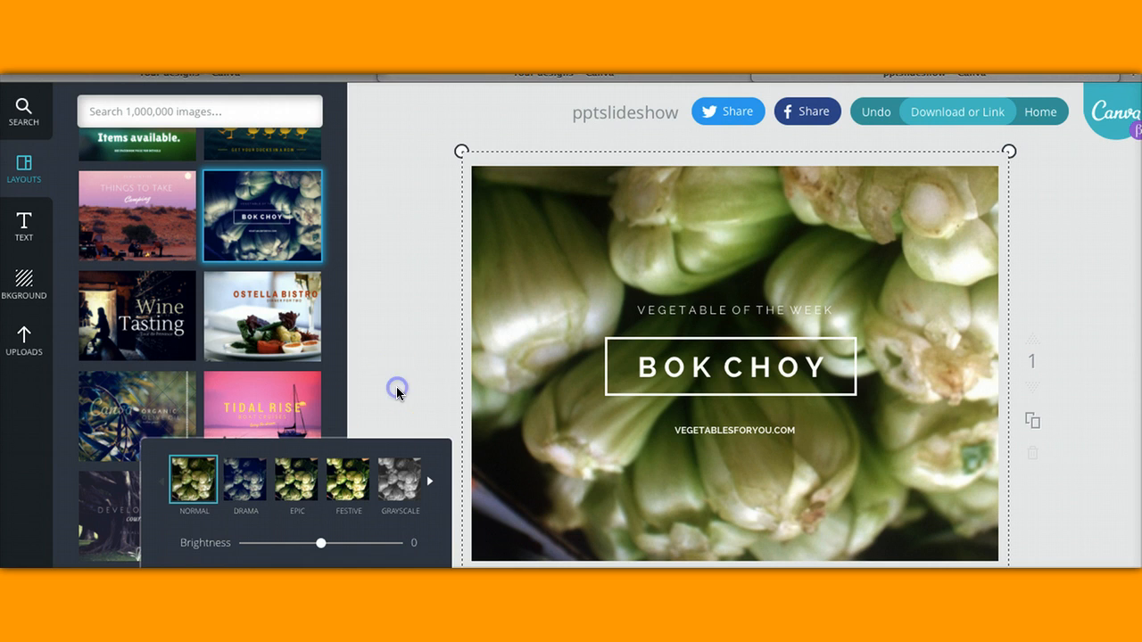
Step: Delete the VEGETABLE OF THE WEEK and VEGETABLESFORYOU.COM captions, keeping the BOK CHOY title
{"action": "left_click", "coordinate": [776, 313]}
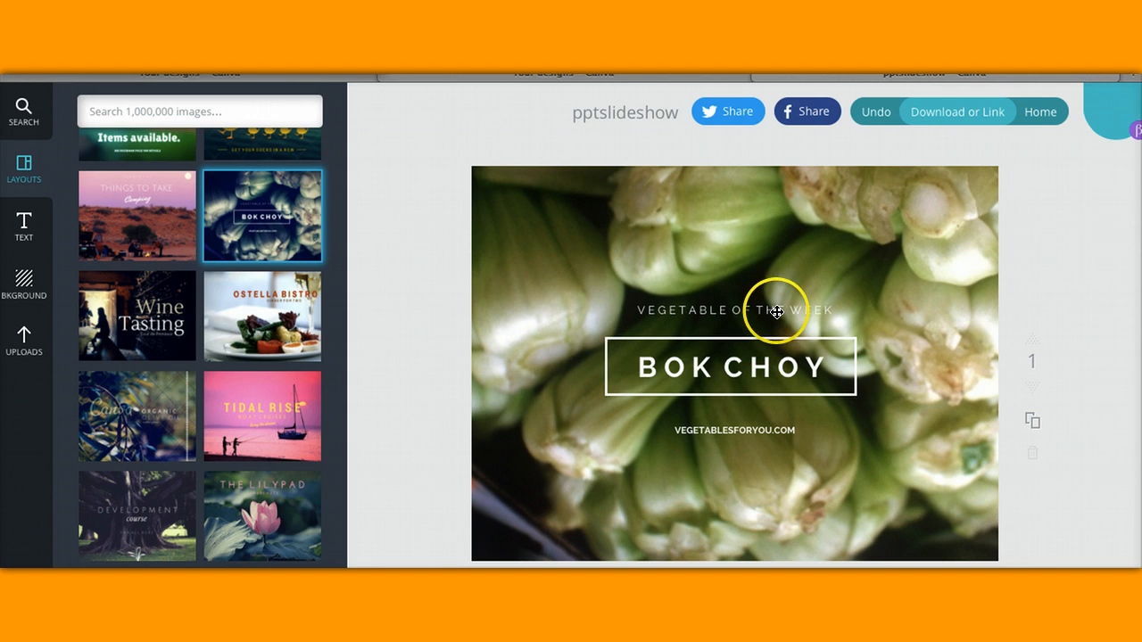
{"action": "left_click", "coordinate": [733, 310]}
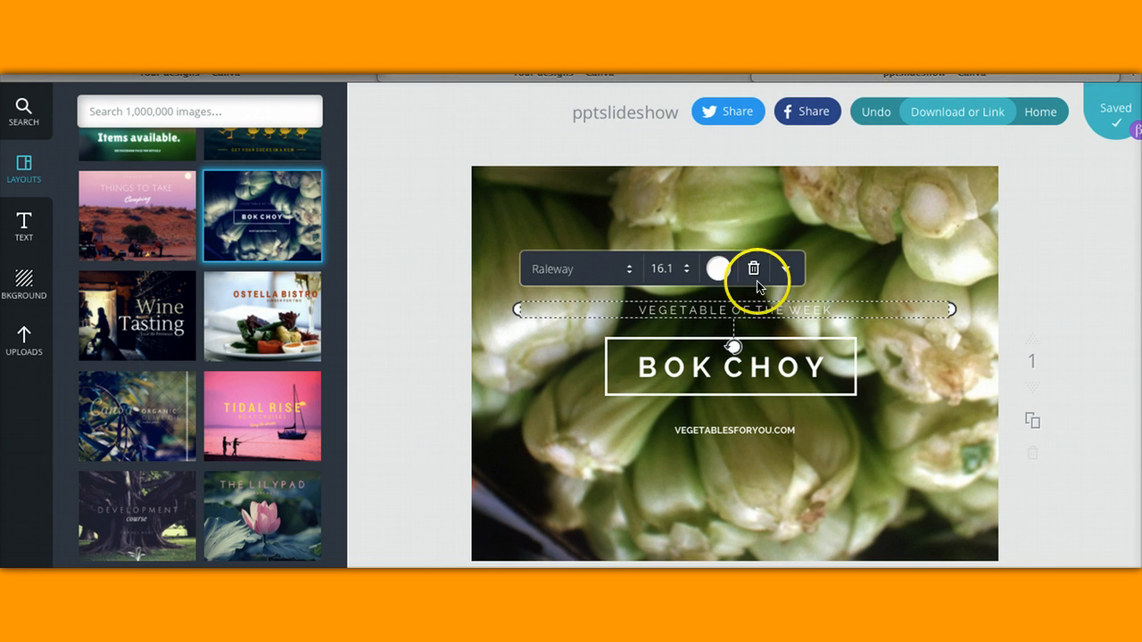
{"action": "left_click", "coordinate": [754, 269]}
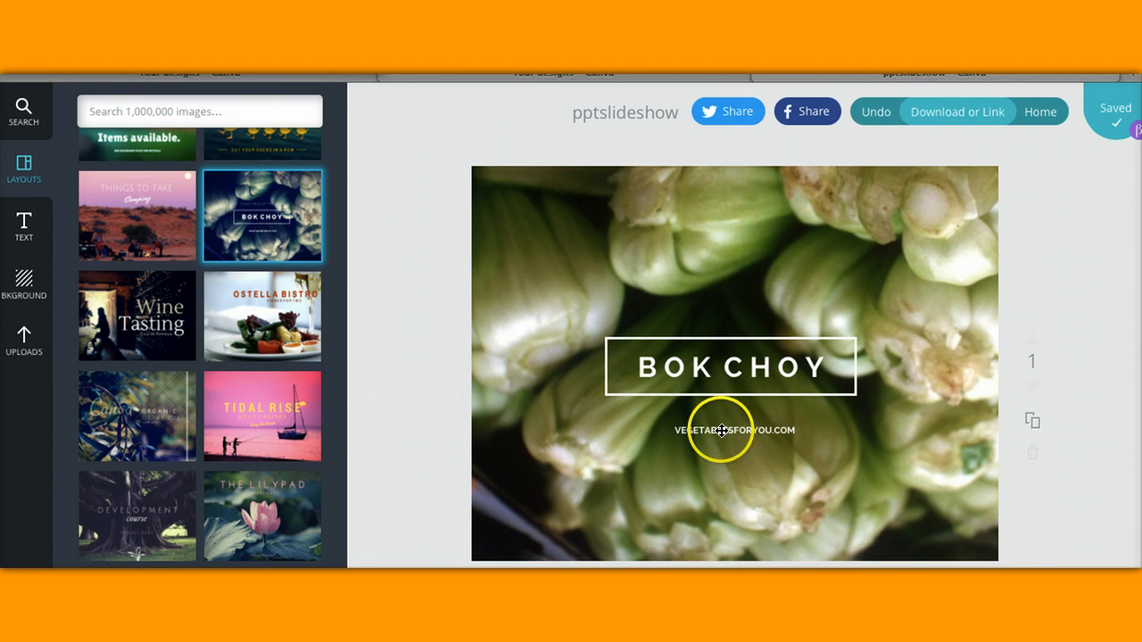
{"action": "left_click", "coordinate": [734, 429]}
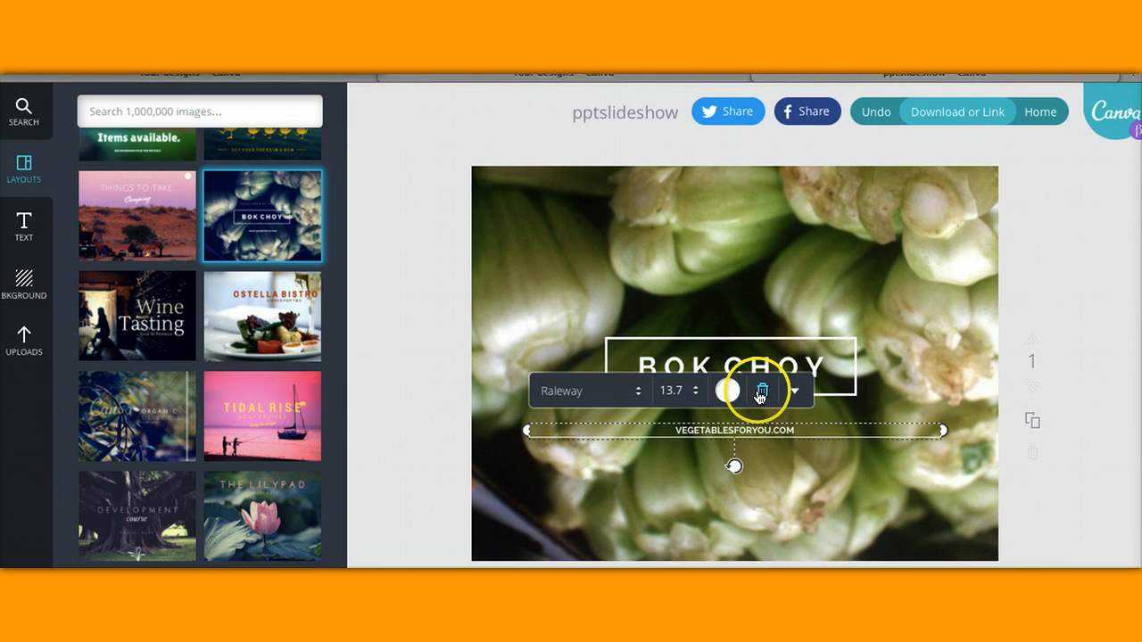
{"action": "left_click", "coordinate": [760, 391]}
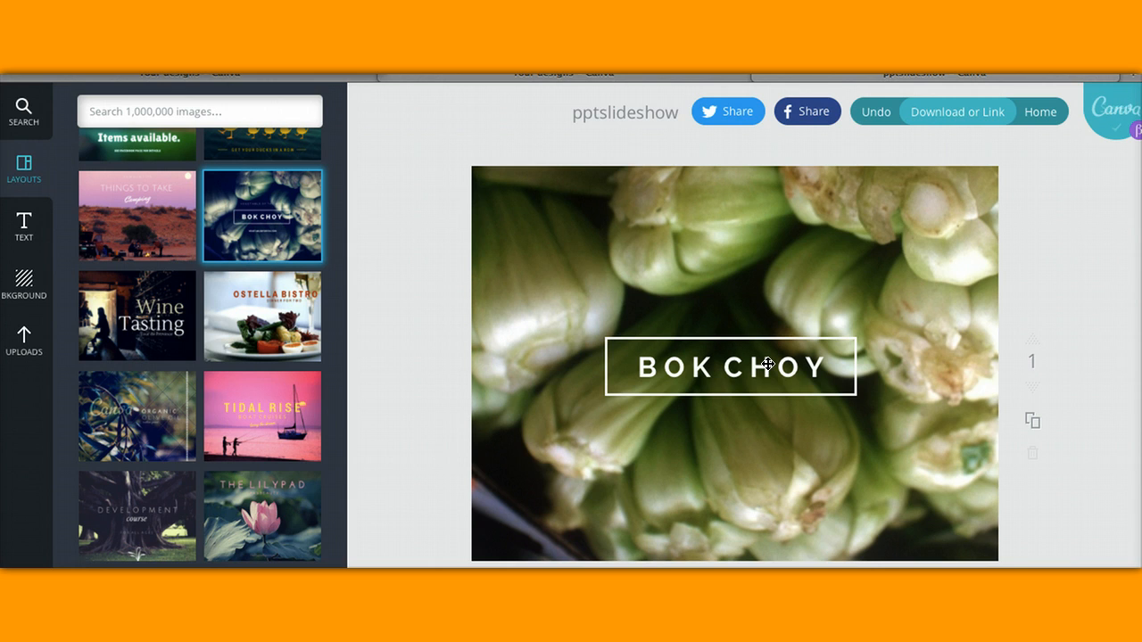
{"action": "left_click", "coordinate": [729, 366]}
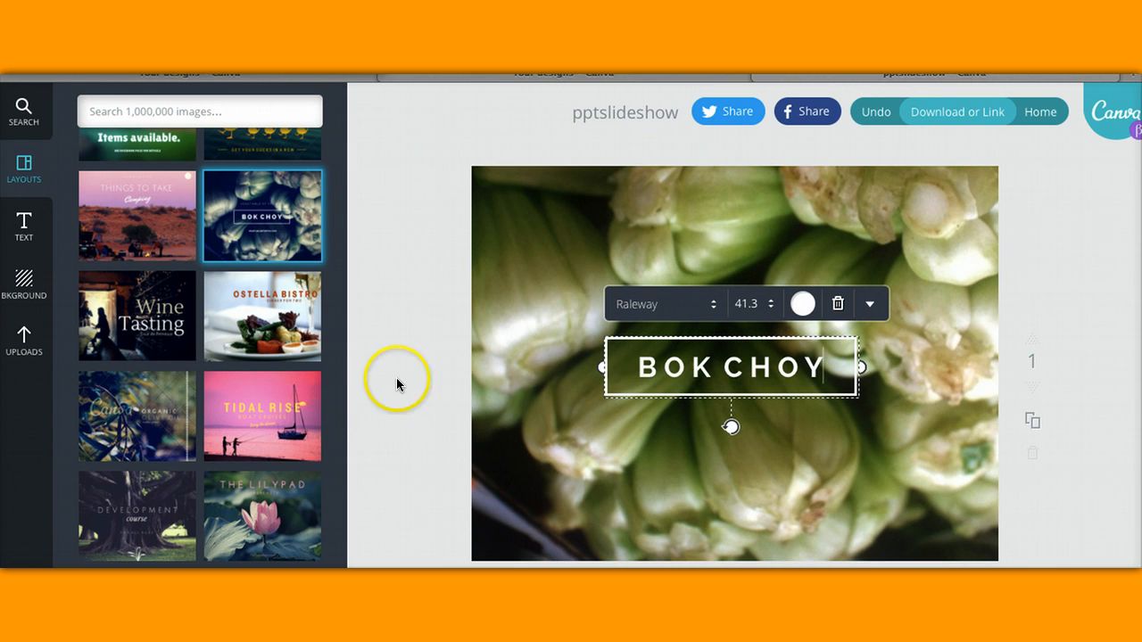
{"action": "left_click", "coordinate": [411, 376]}
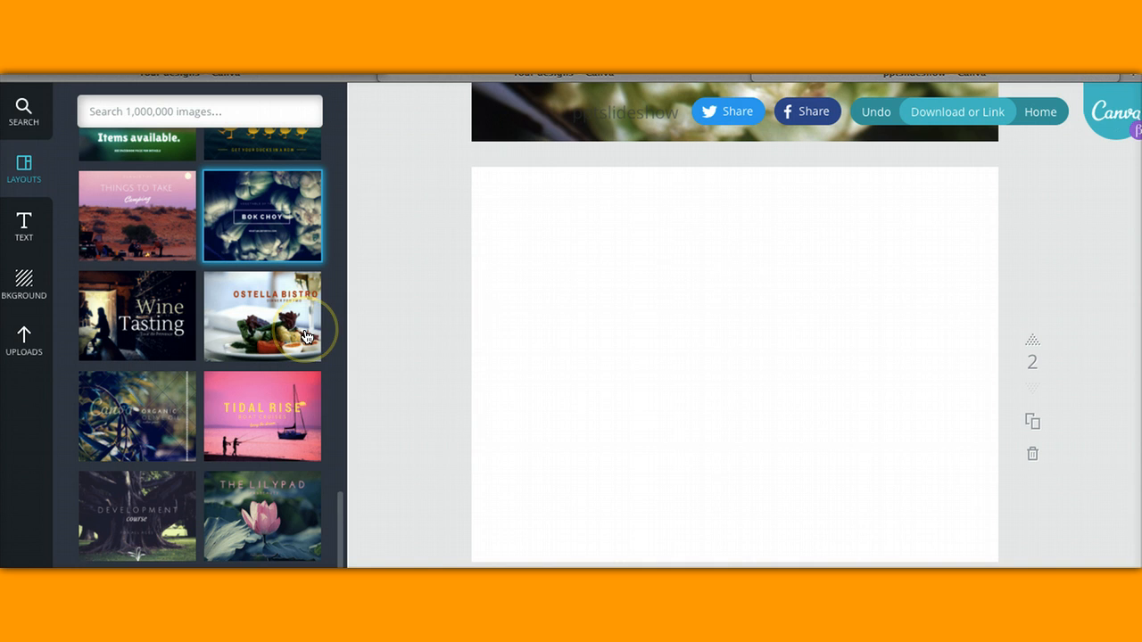
Step: Apply the Ostella Bistro dinner layout to slide 2
{"action": "left_click", "coordinate": [262, 315]}
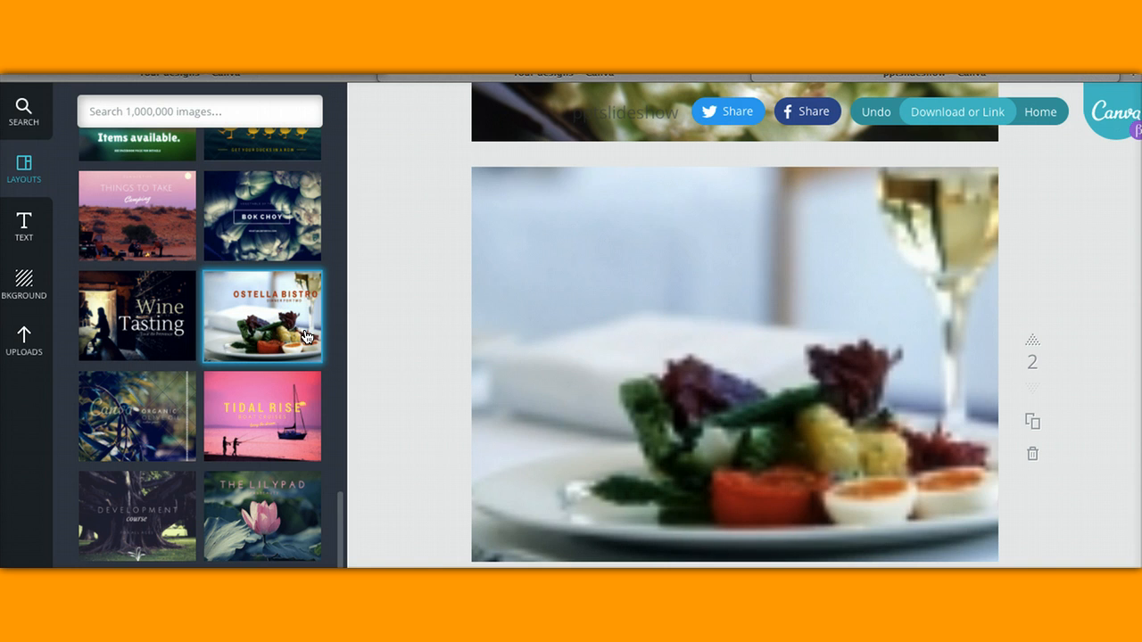
{"action": "left_click", "coordinate": [263, 316]}
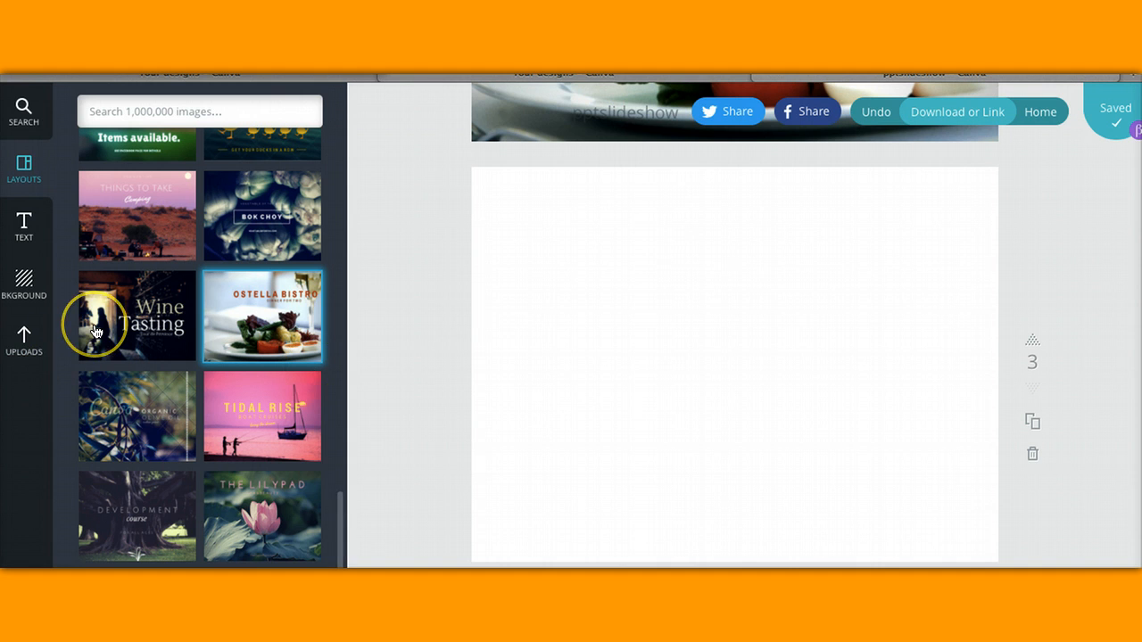
Step: Apply the Wine Tasting layout to slide 3 and give its cellar photo the Festive filter
{"action": "left_click", "coordinate": [136, 316]}
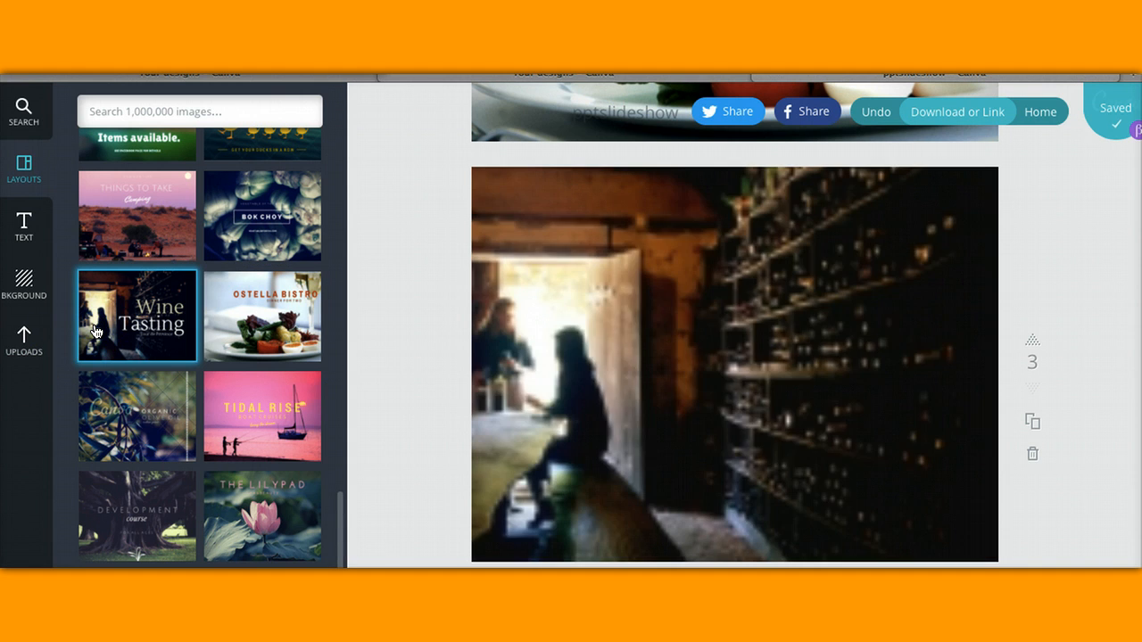
{"action": "left_click", "coordinate": [136, 316]}
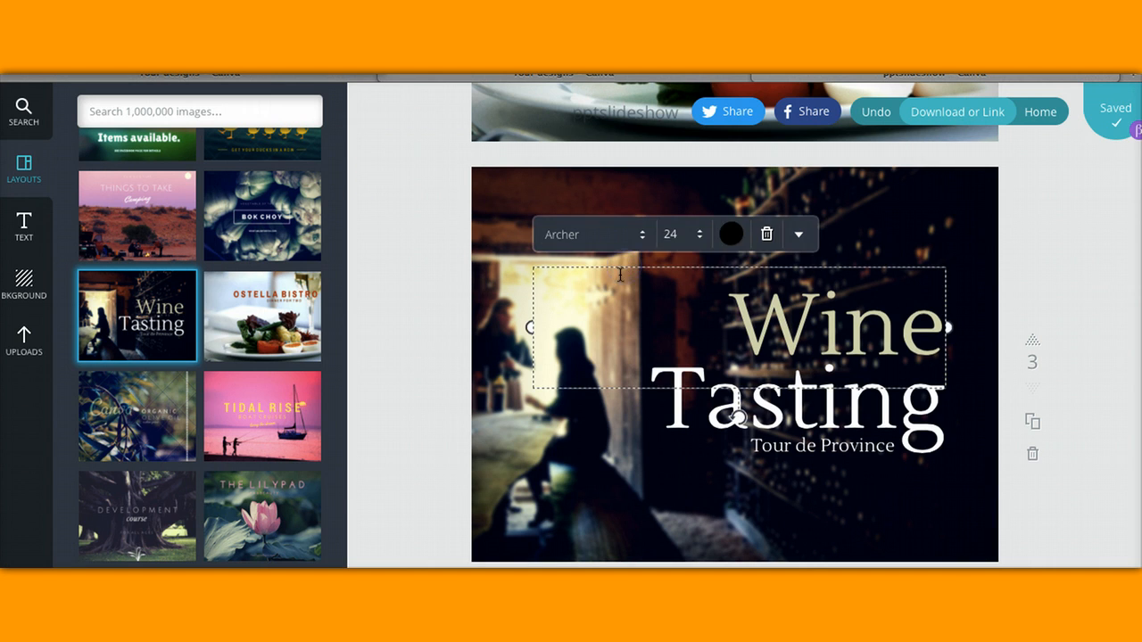
{"action": "left_click", "coordinate": [531, 469]}
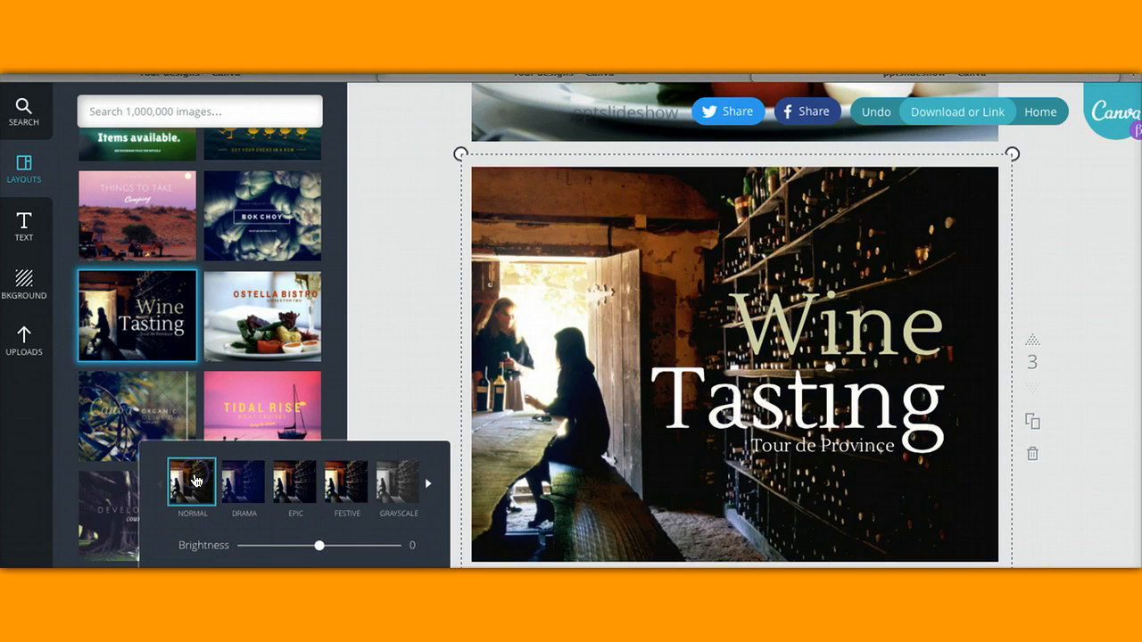
{"action": "mouse_move", "coordinate": [368, 469]}
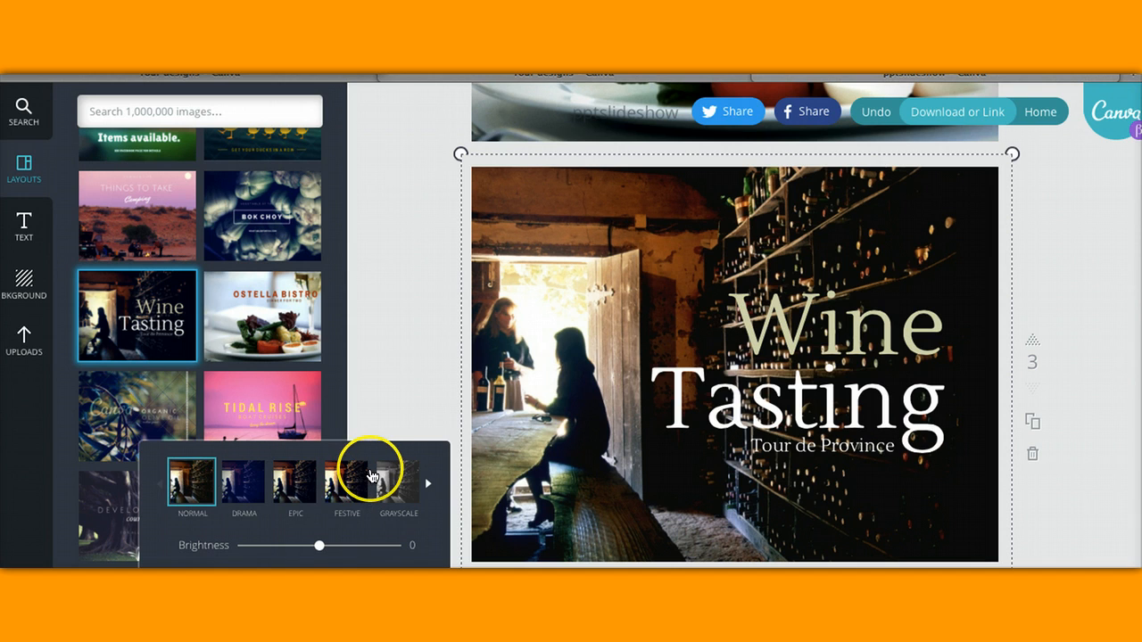
{"action": "left_click", "coordinate": [346, 480]}
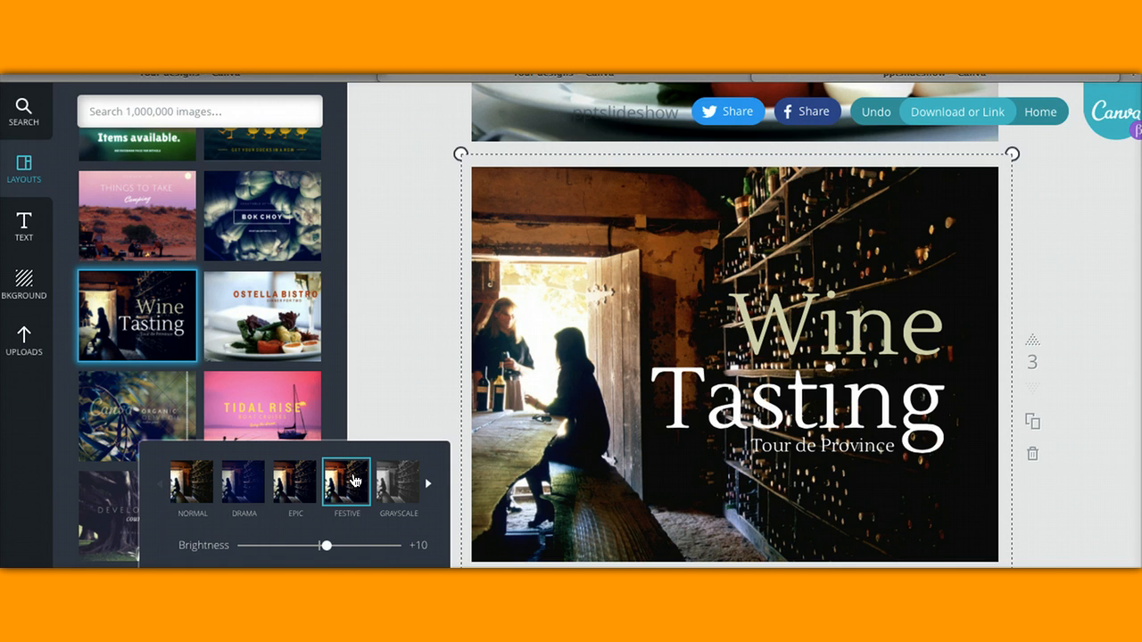
{"action": "left_click", "coordinate": [409, 278]}
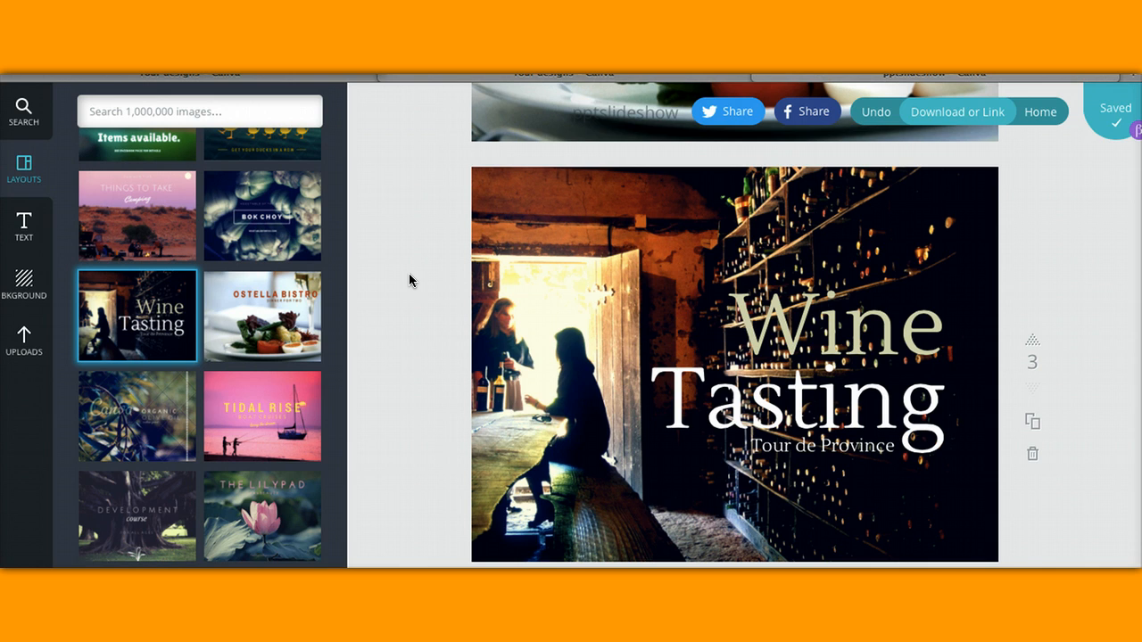
{"action": "mouse_move", "coordinate": [1033, 371]}
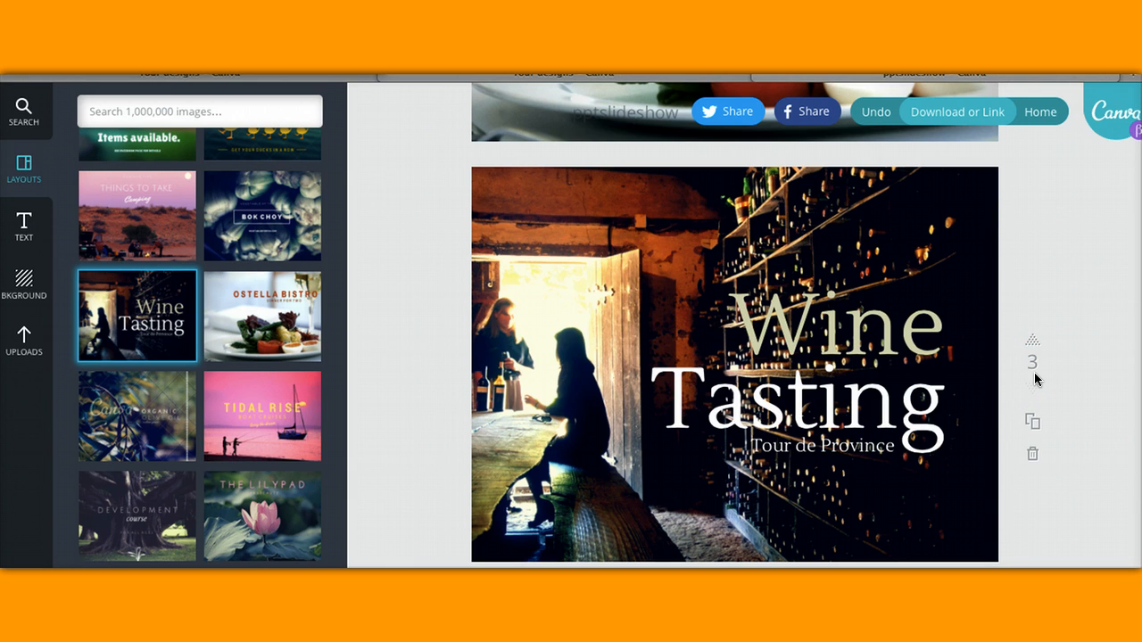
{"action": "mouse_move", "coordinate": [1032, 366]}
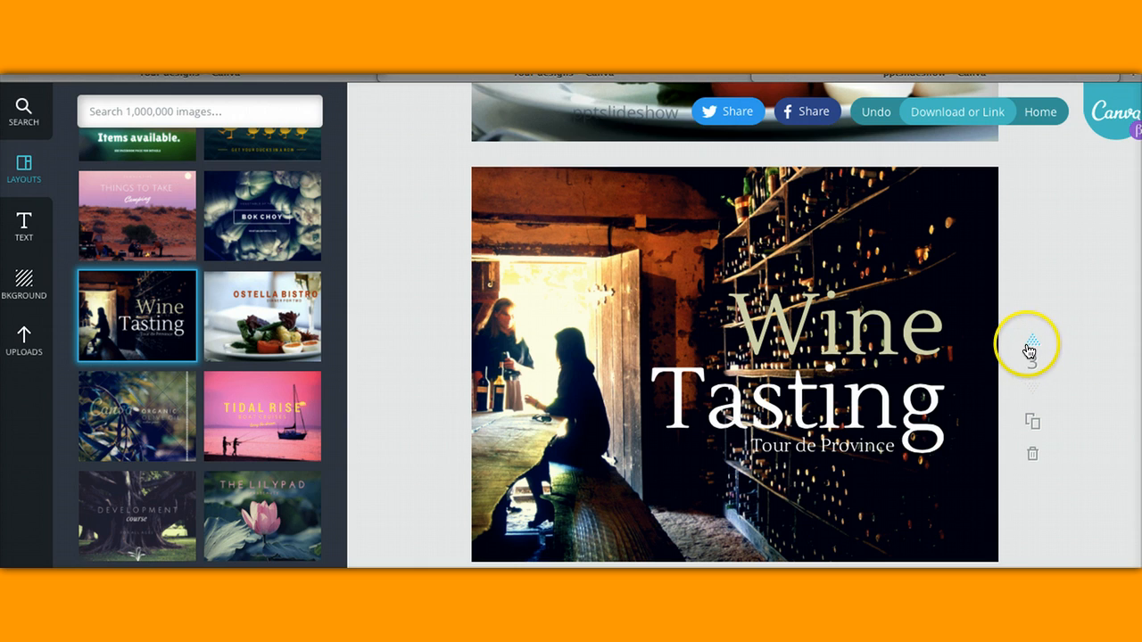
{"action": "mouse_move", "coordinate": [1030, 347]}
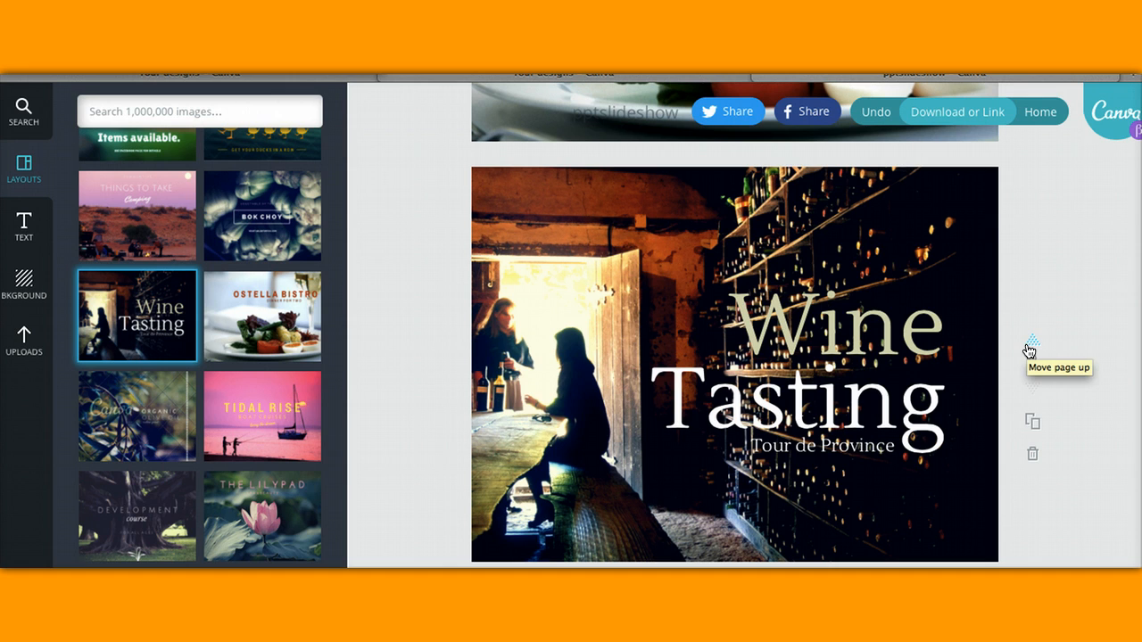
Step: Move the Wine Tasting page up one position above Ostella Bistro
{"action": "left_click", "coordinate": [1032, 350]}
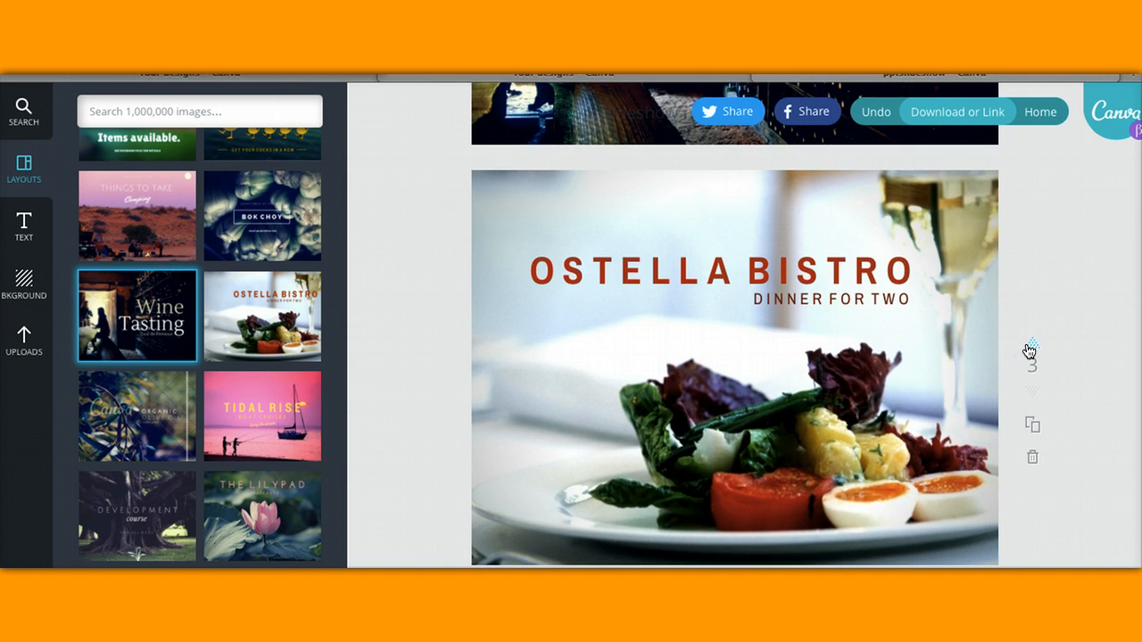
{"action": "mouse_move", "coordinate": [777, 319]}
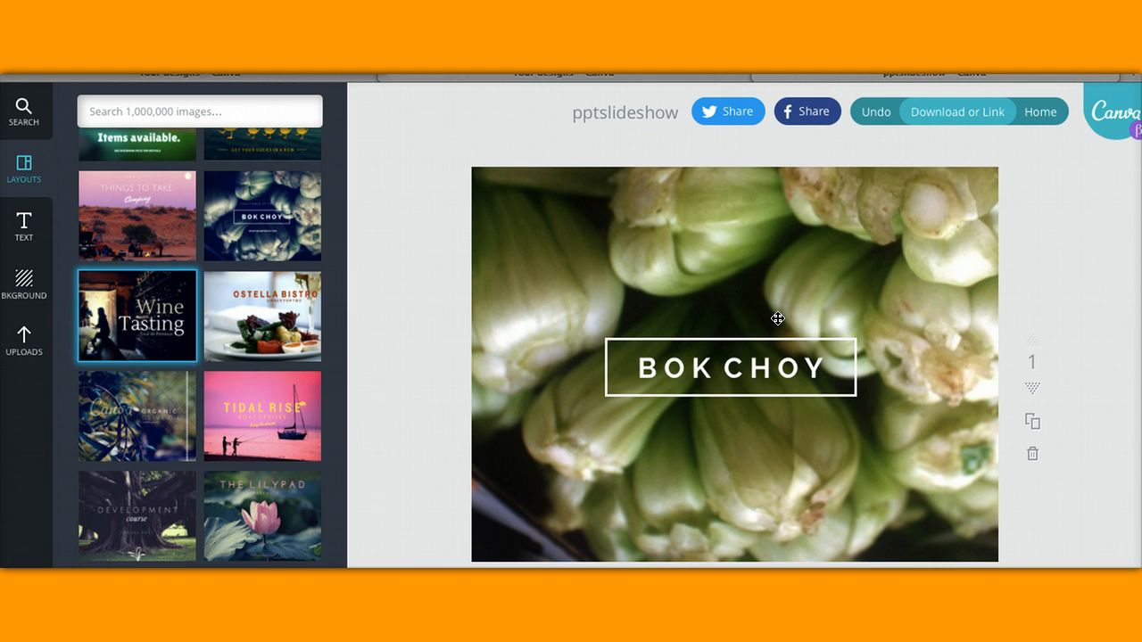
{"action": "mouse_move", "coordinate": [1004, 346]}
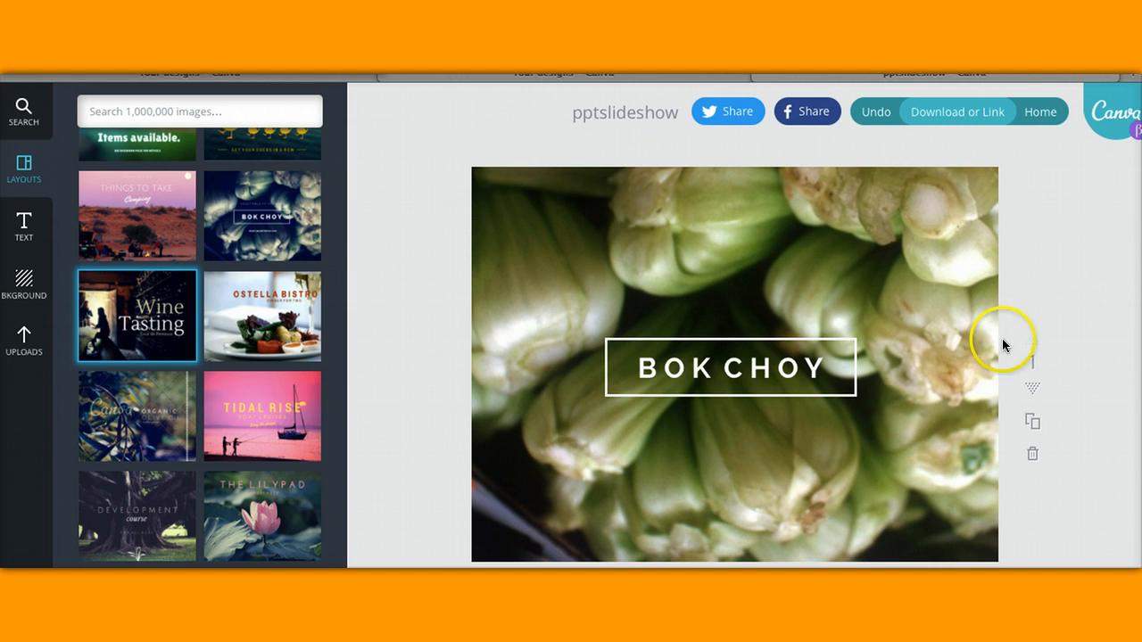
{"action": "mouse_move", "coordinate": [1133, 125]}
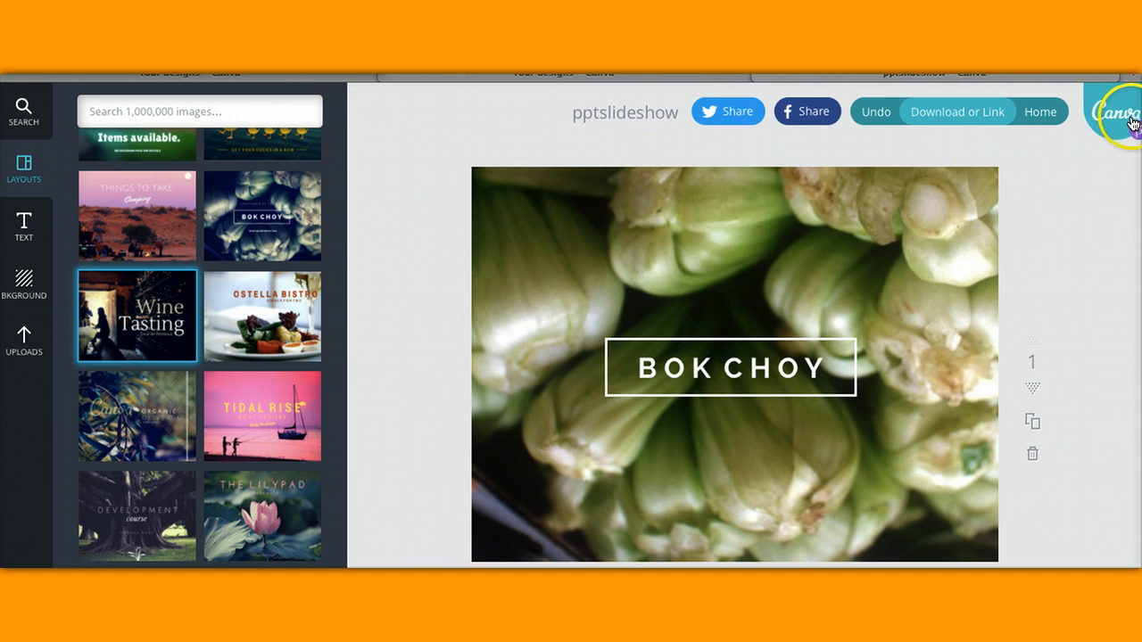
{"action": "mouse_move", "coordinate": [1127, 128]}
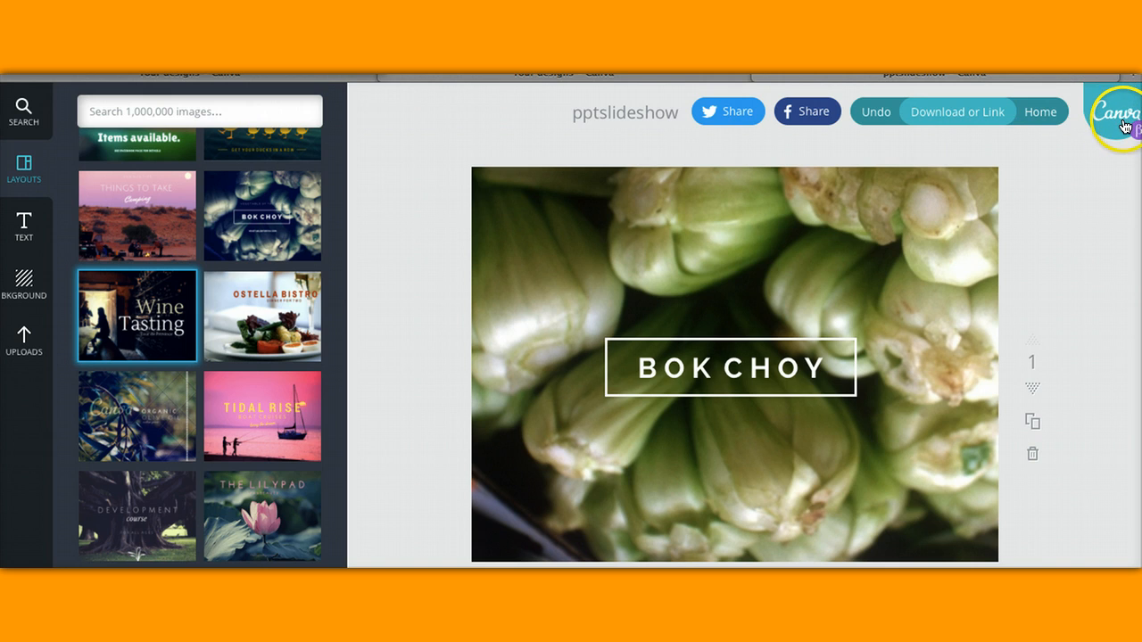
{"action": "mouse_move", "coordinate": [1119, 127]}
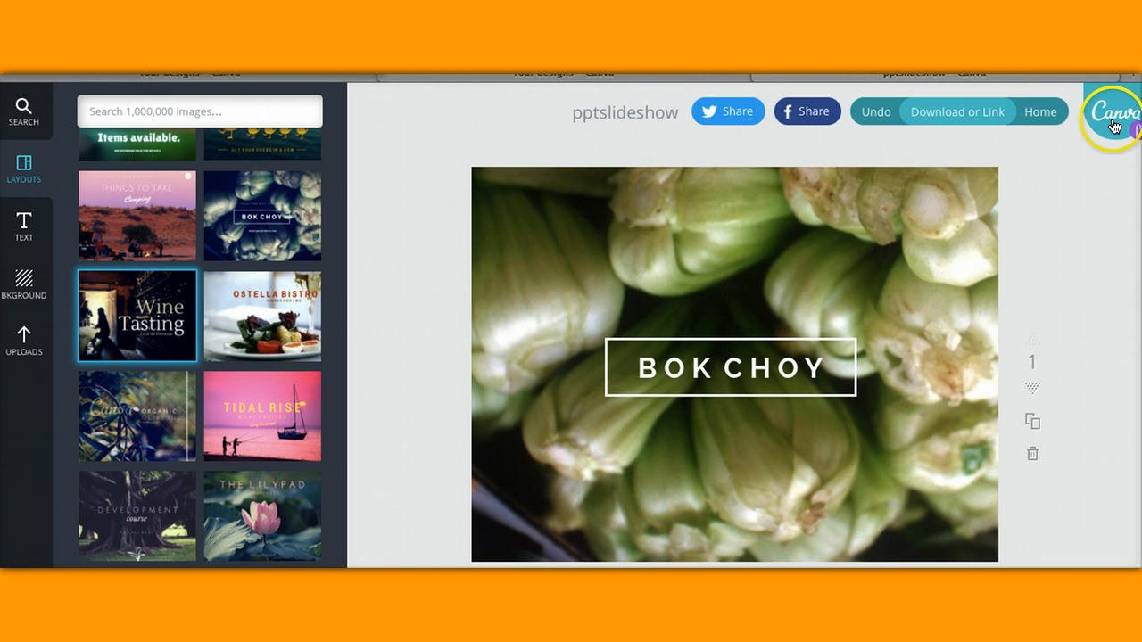
{"action": "mouse_move", "coordinate": [1113, 120]}
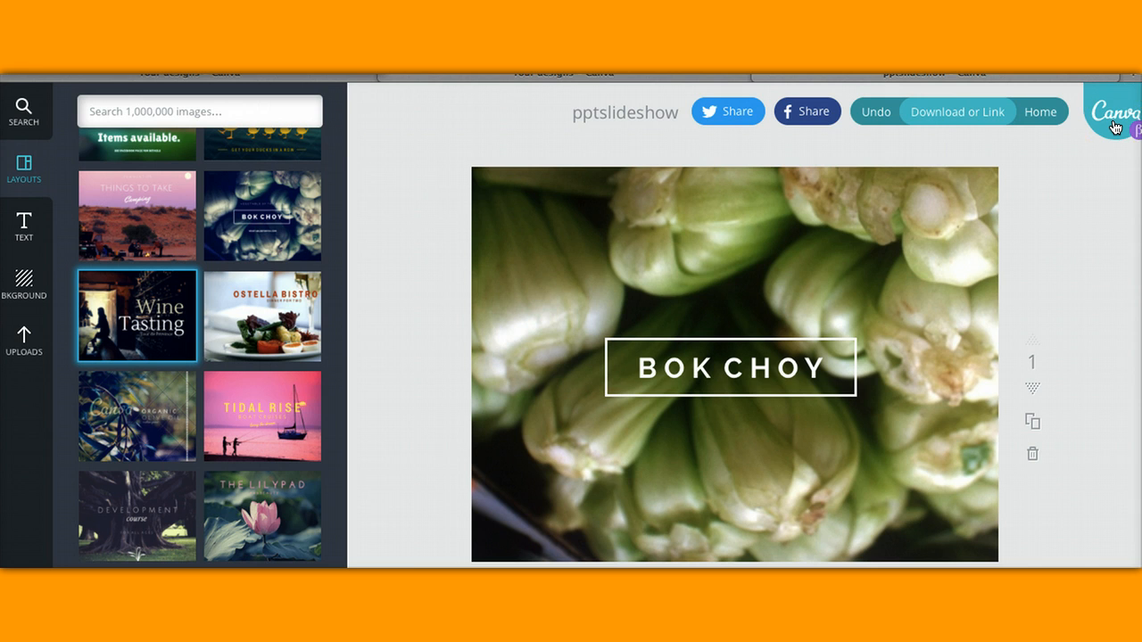
{"action": "mouse_move", "coordinate": [951, 120]}
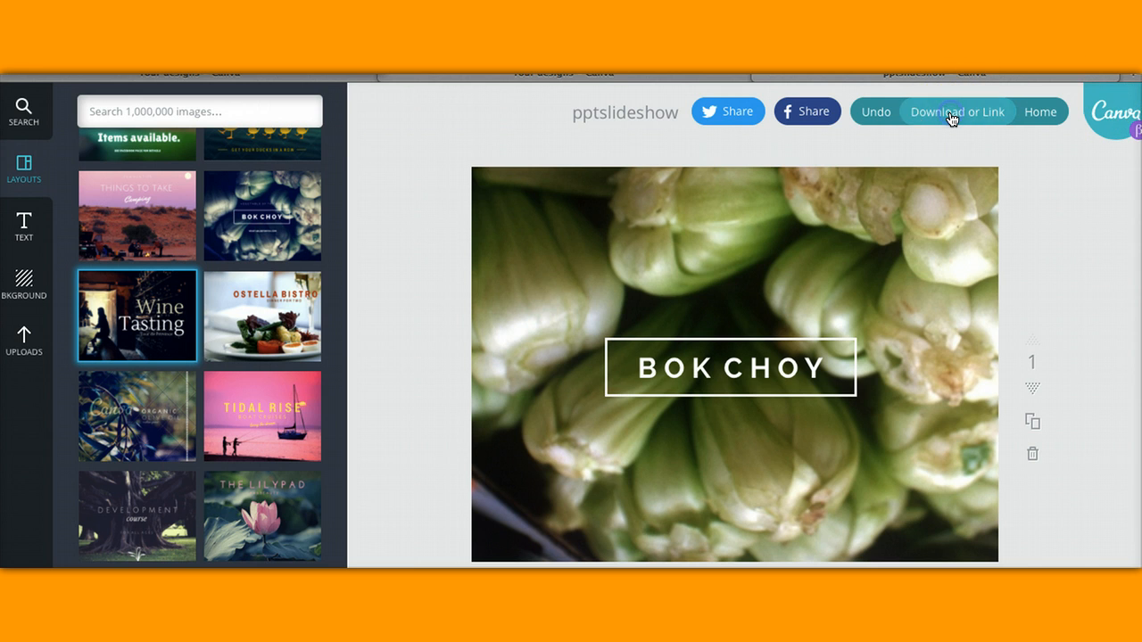
Step: Export the Canva presentation as an image through Download > Publish > Image
{"action": "left_click", "coordinate": [956, 112]}
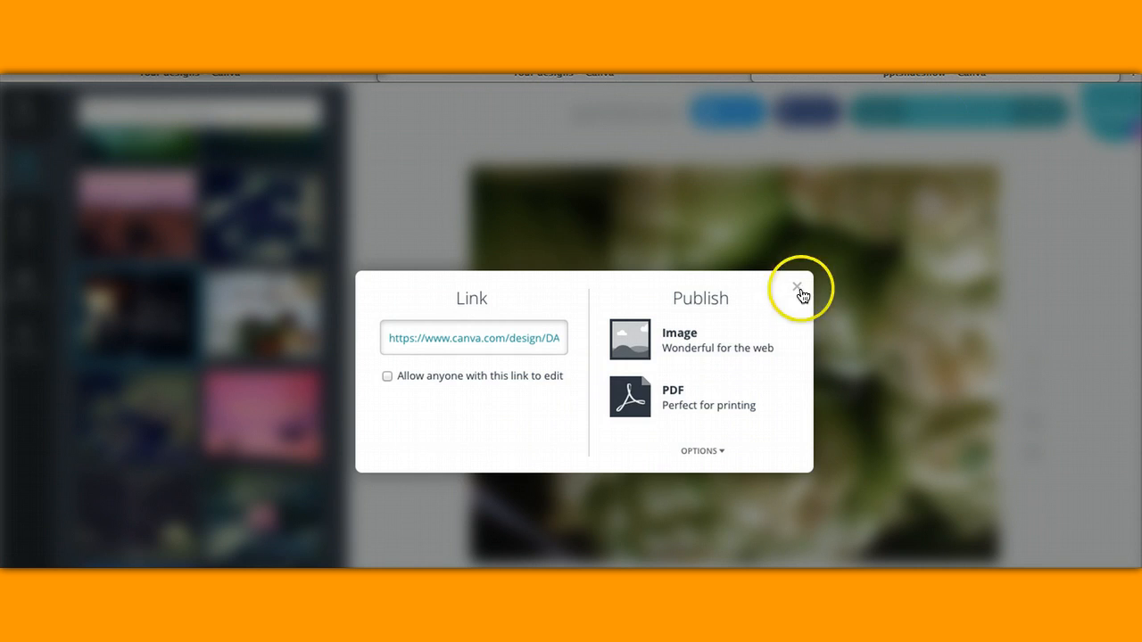
{"action": "left_click", "coordinate": [680, 339]}
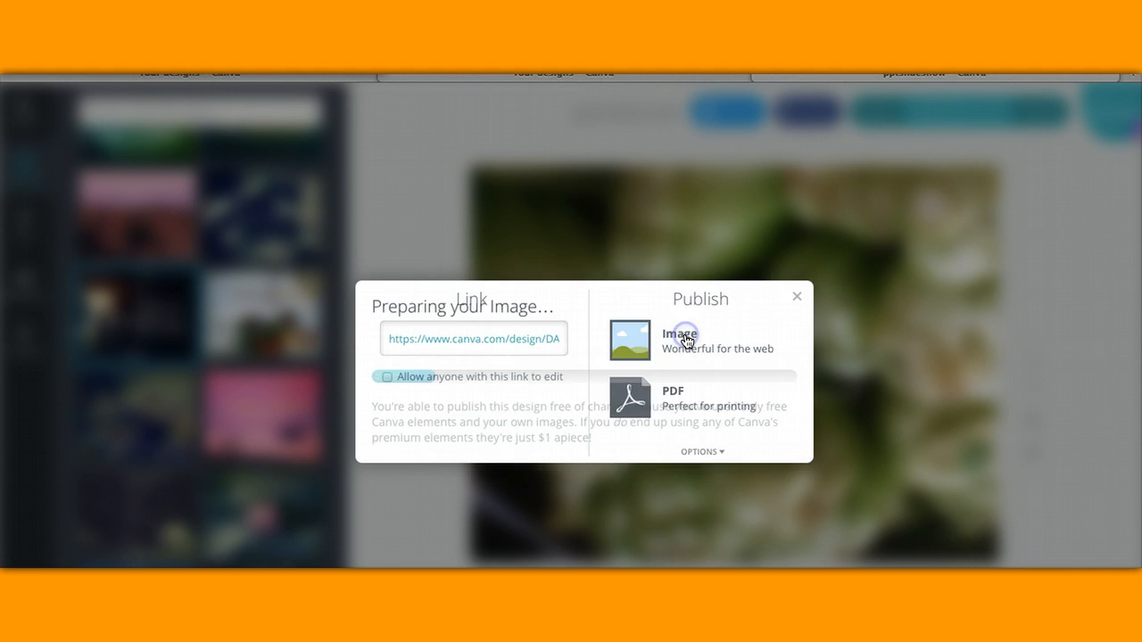
{"action": "left_click", "coordinate": [681, 339]}
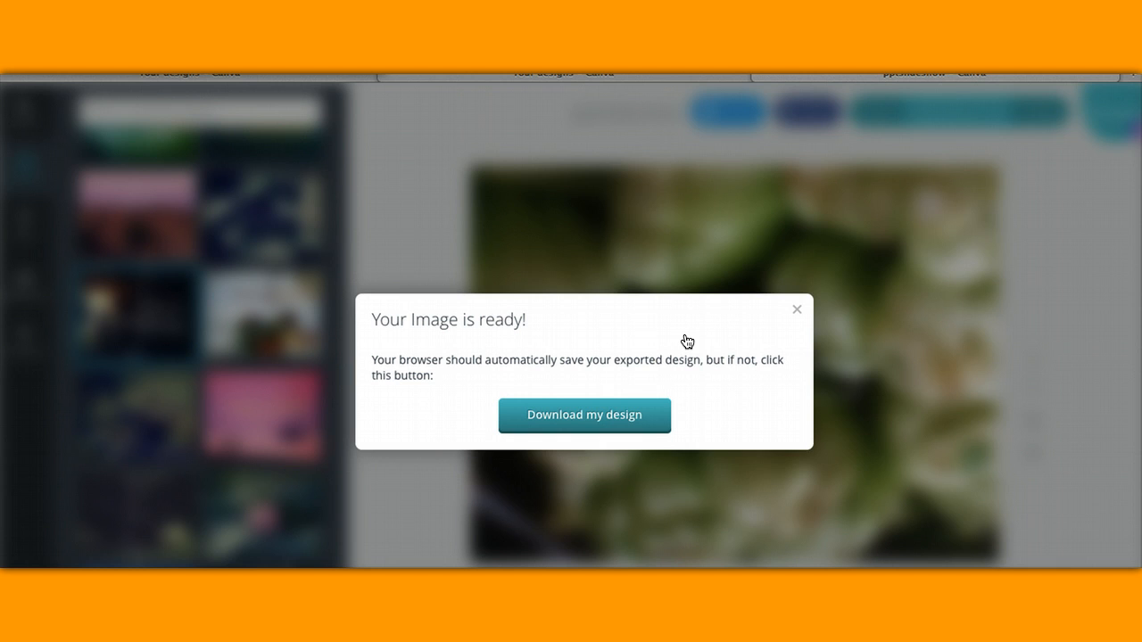
{"action": "mouse_move", "coordinate": [797, 310]}
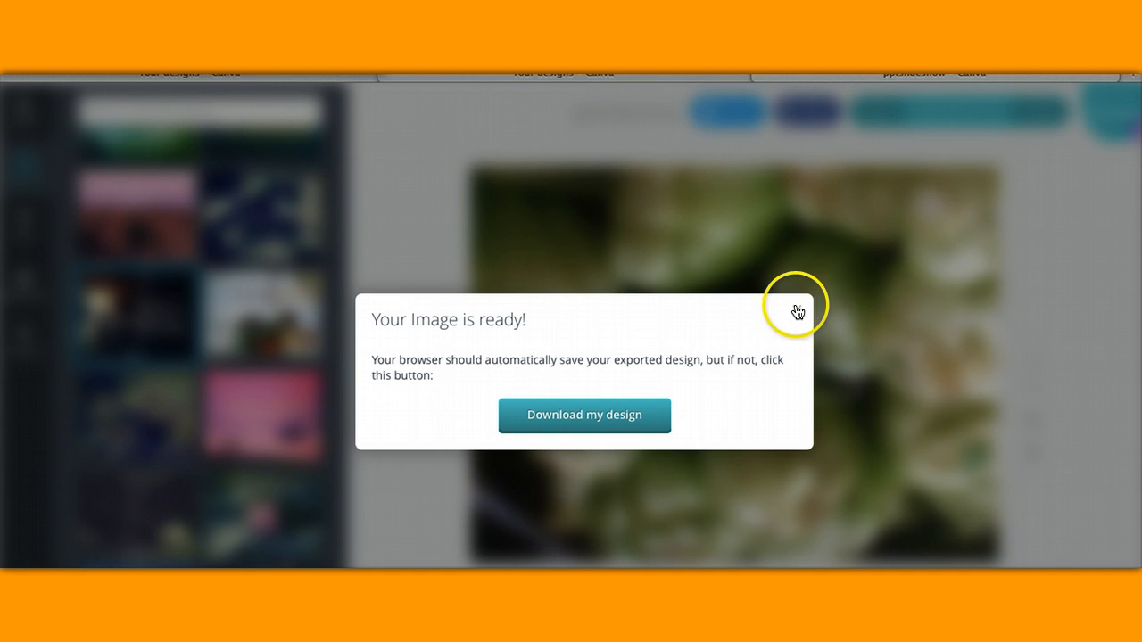
Step: Dismiss the Canva notice and start a PowerPoint presentation with the White theme
{"action": "left_click", "coordinate": [797, 308]}
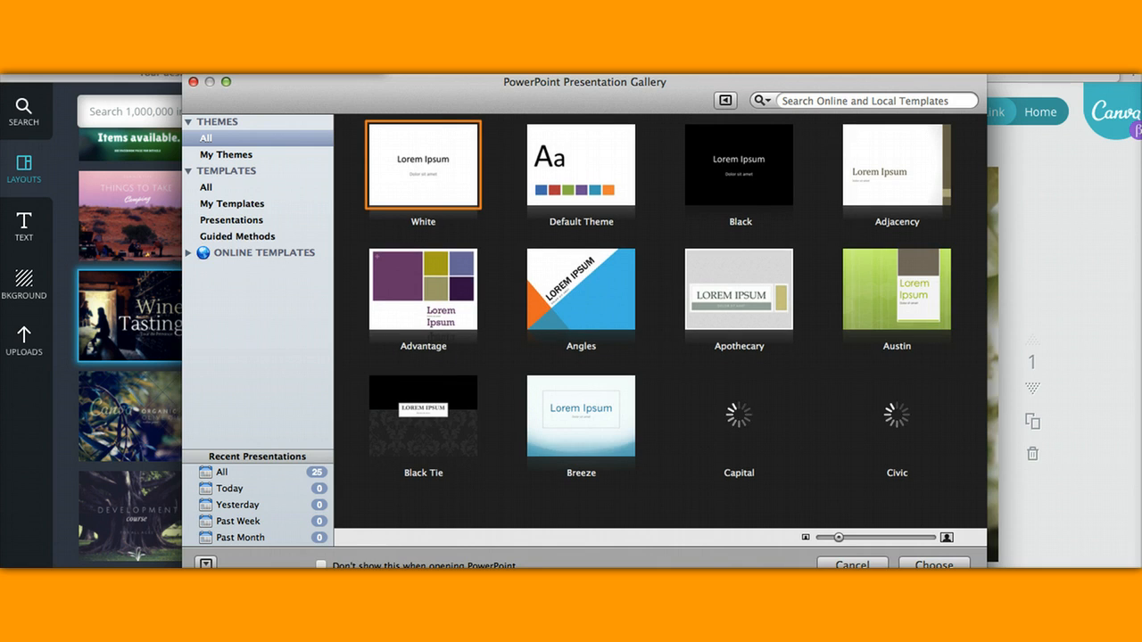
{"action": "scroll", "scroll_direction": "down", "scroll_amount": 3}
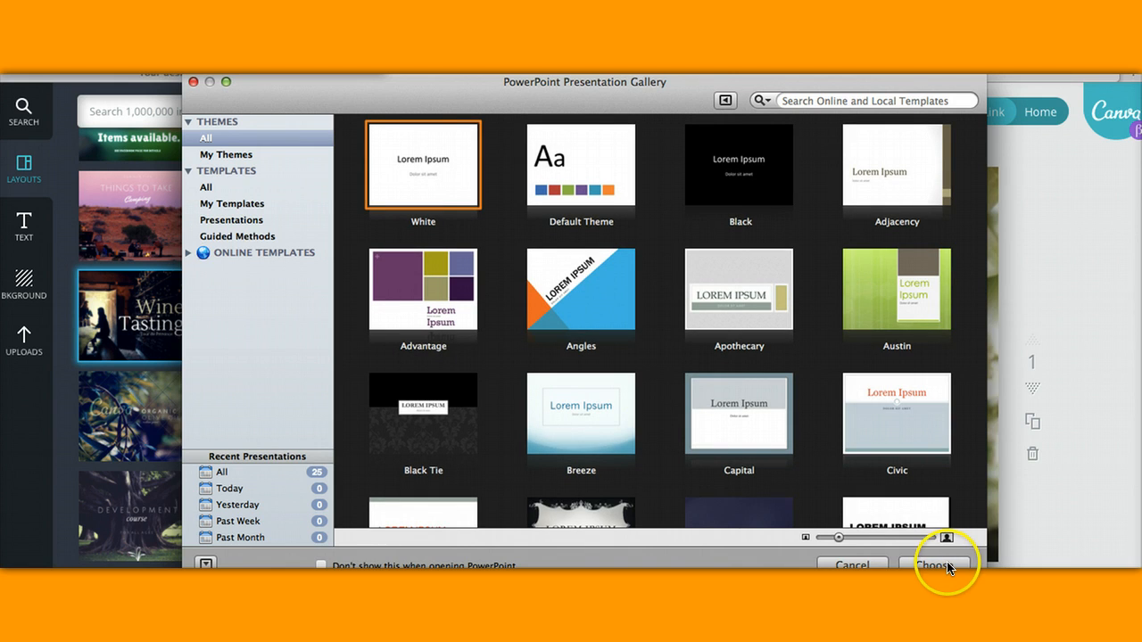
{"action": "left_click", "coordinate": [933, 565]}
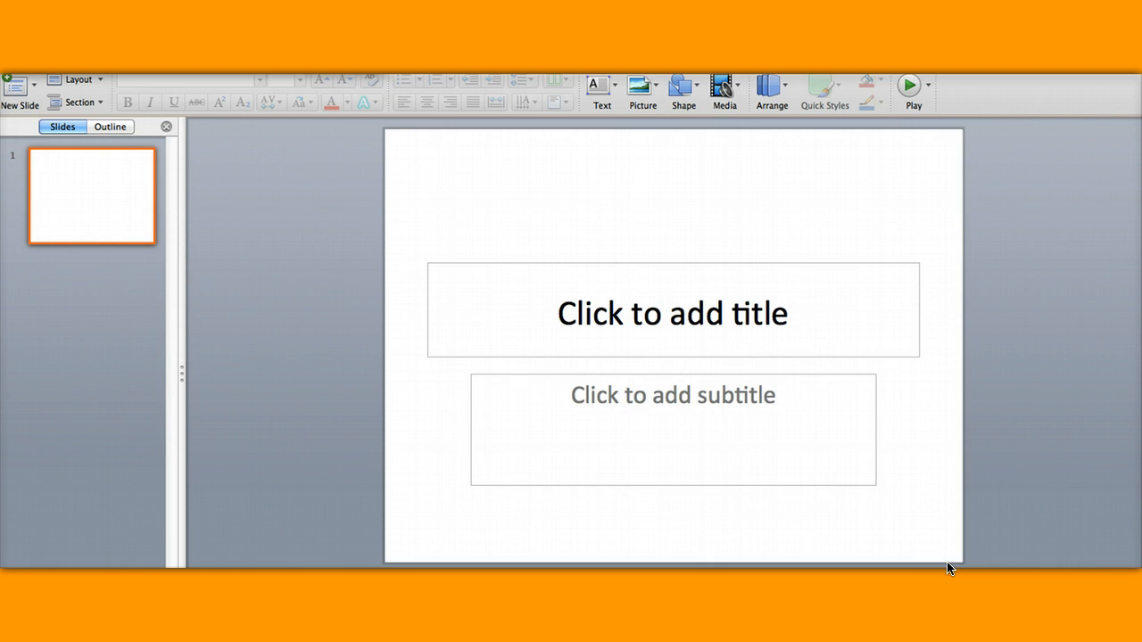
{"action": "mouse_move", "coordinate": [724, 89]}
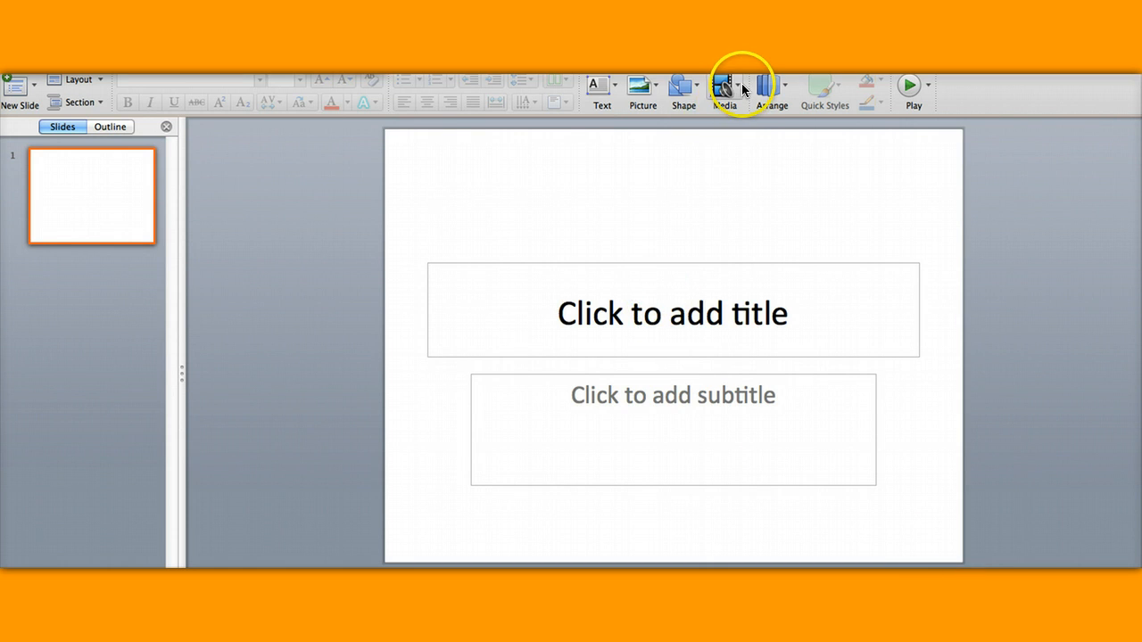
Step: Open PowerPoint's Picture from File dialog and browse its folder locations
{"action": "left_click", "coordinate": [724, 89]}
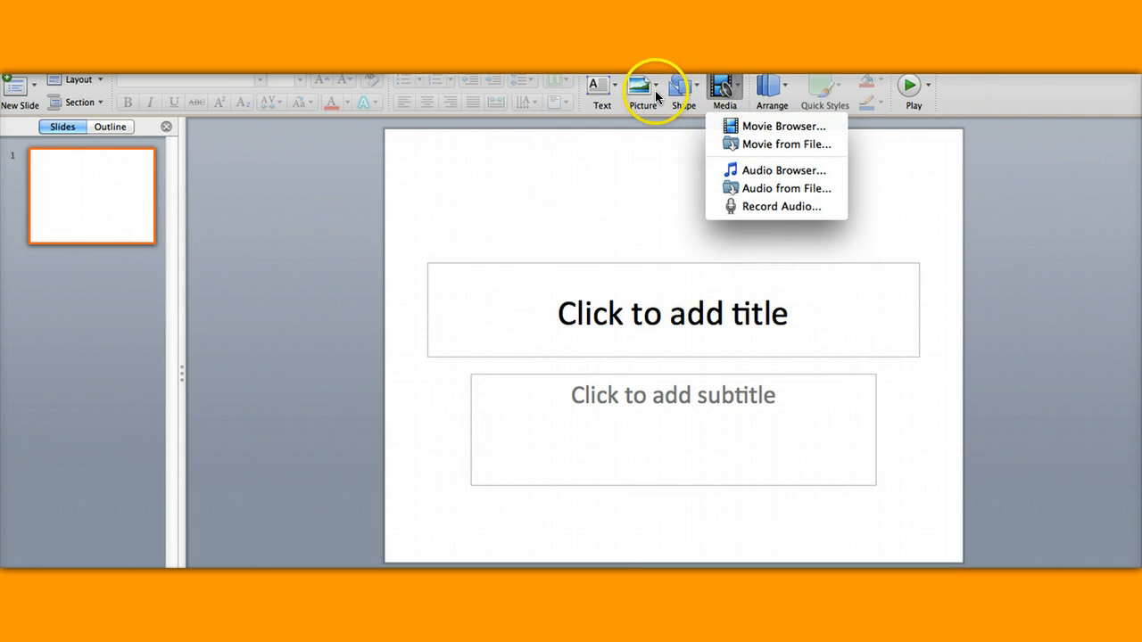
{"action": "left_click", "coordinate": [642, 90]}
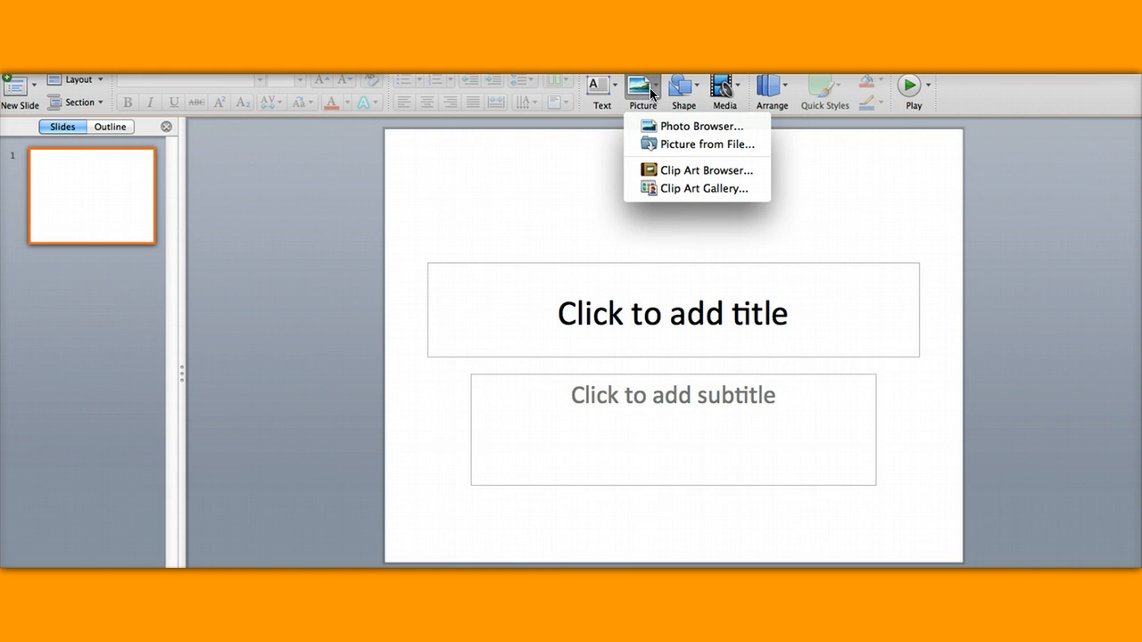
{"action": "mouse_move", "coordinate": [696, 144]}
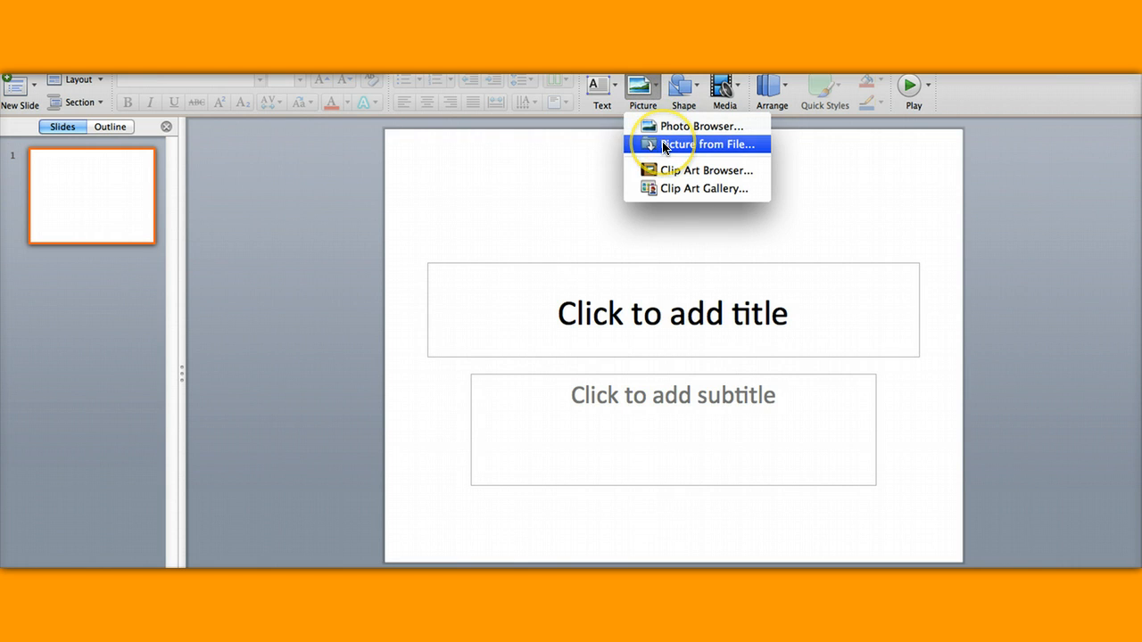
{"action": "left_click", "coordinate": [706, 144]}
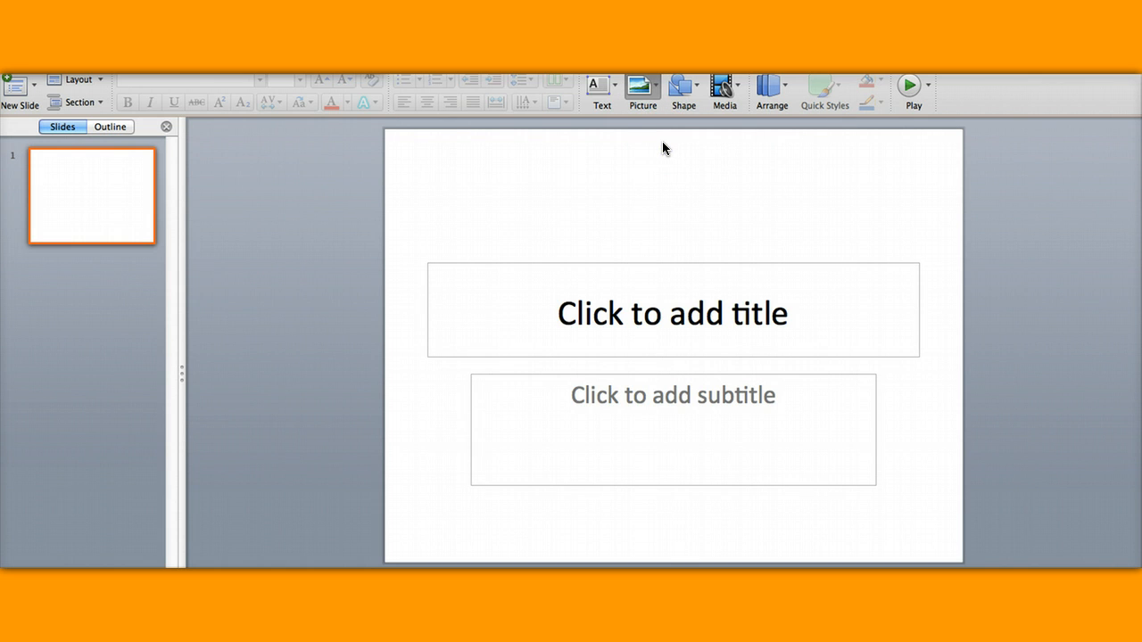
{"action": "left_click", "coordinate": [641, 89]}
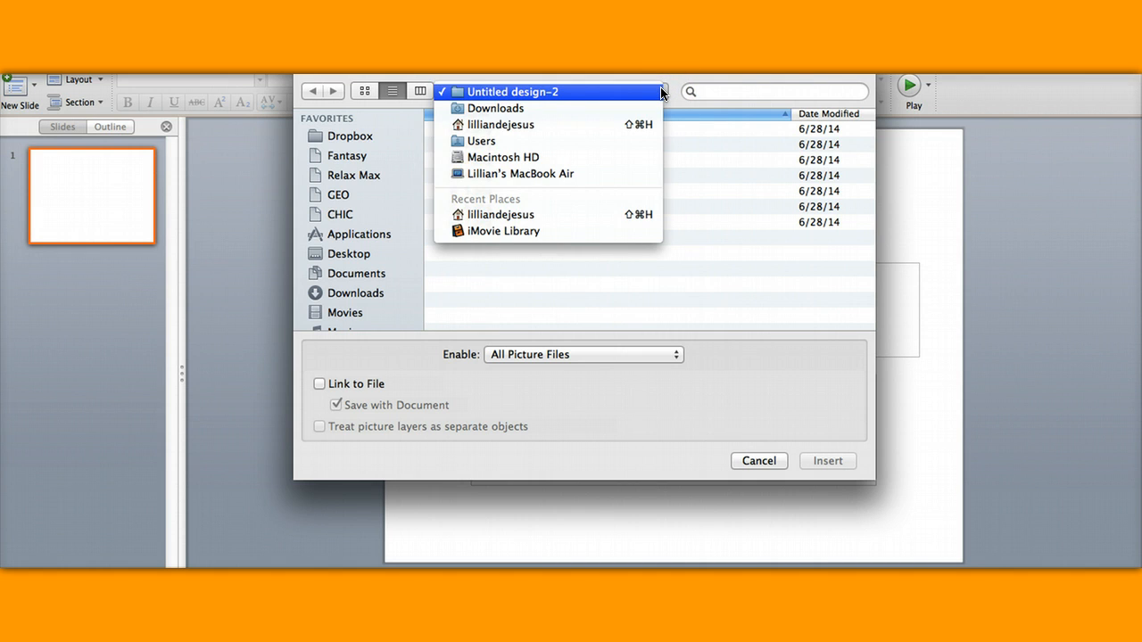
Step: Search Downloads for 'ppts' and open the pptslideshow folder of exported images
{"action": "left_click", "coordinate": [512, 91]}
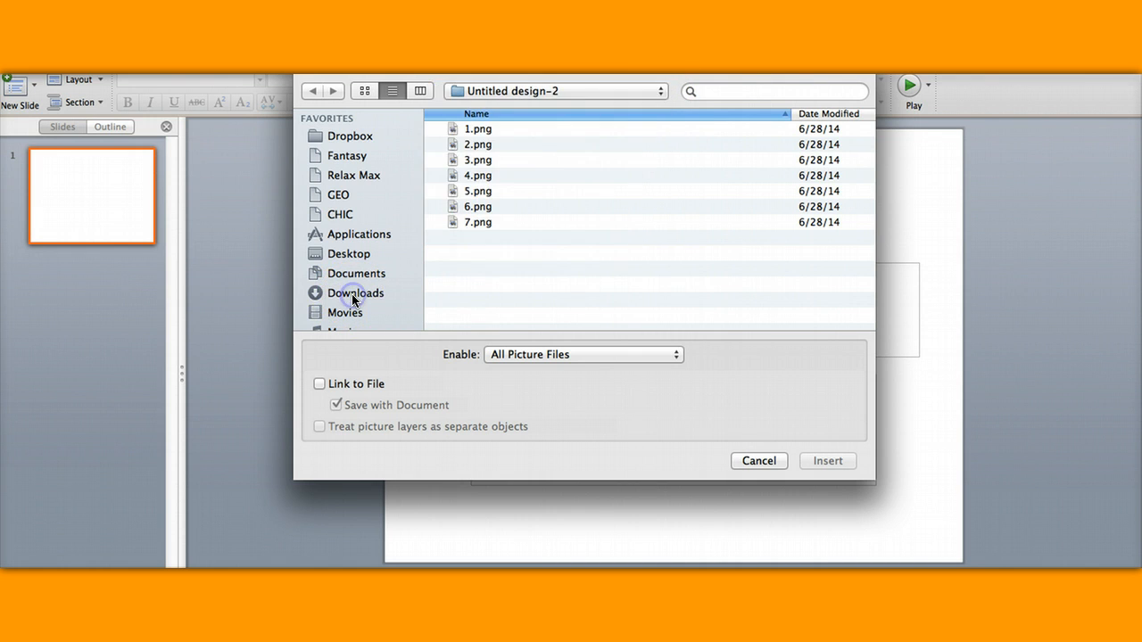
{"action": "left_click", "coordinate": [355, 293]}
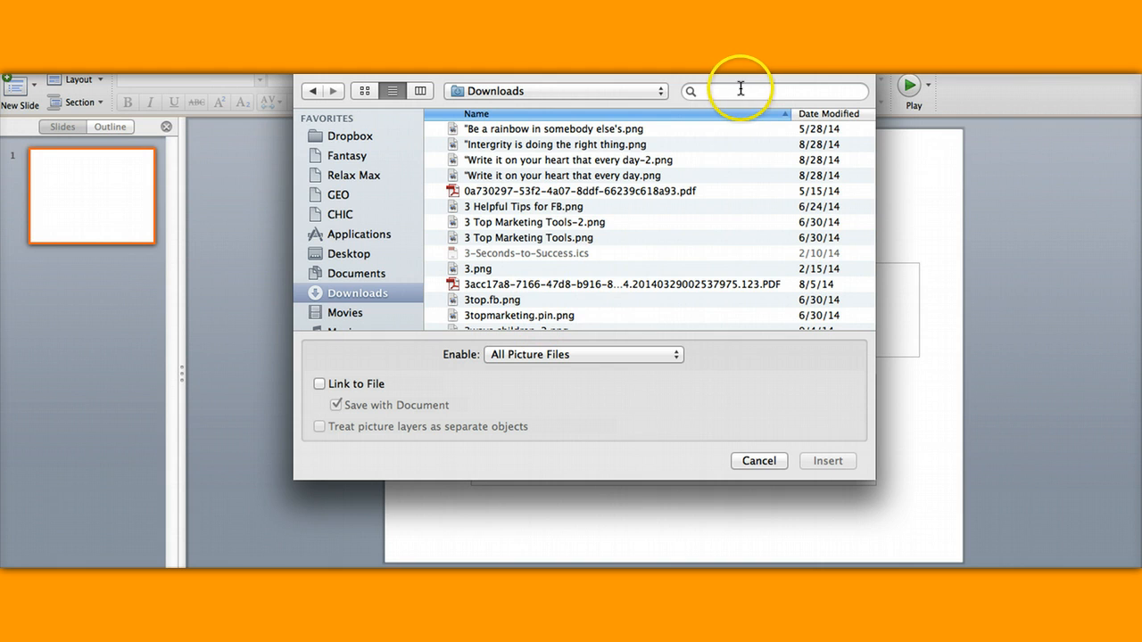
{"action": "type", "text": "pp"}
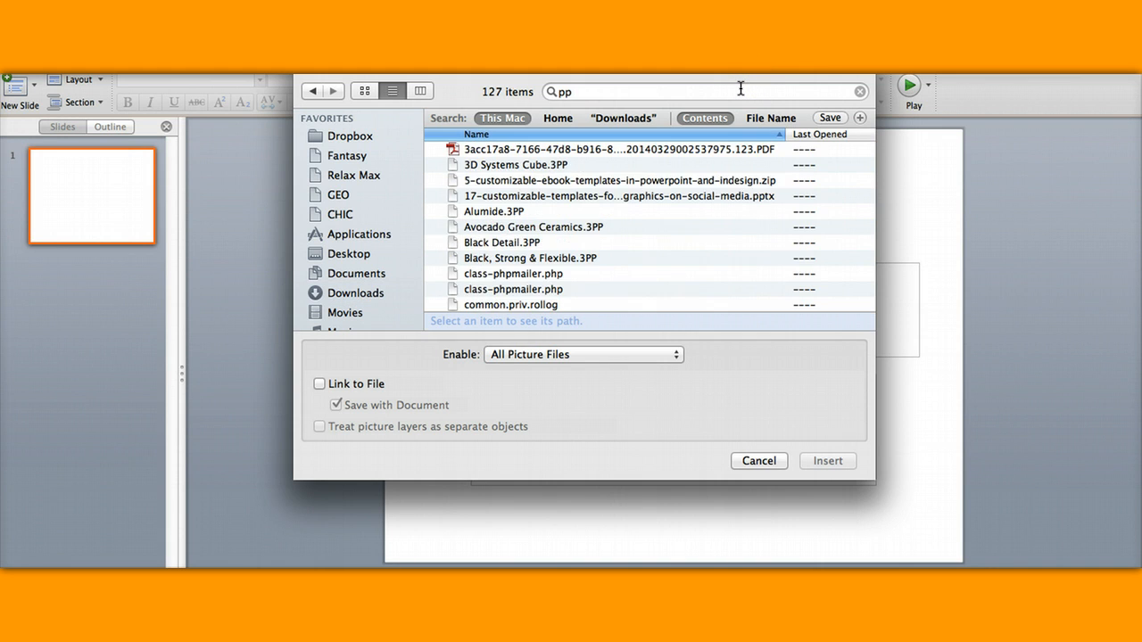
{"action": "type", "text": "t"}
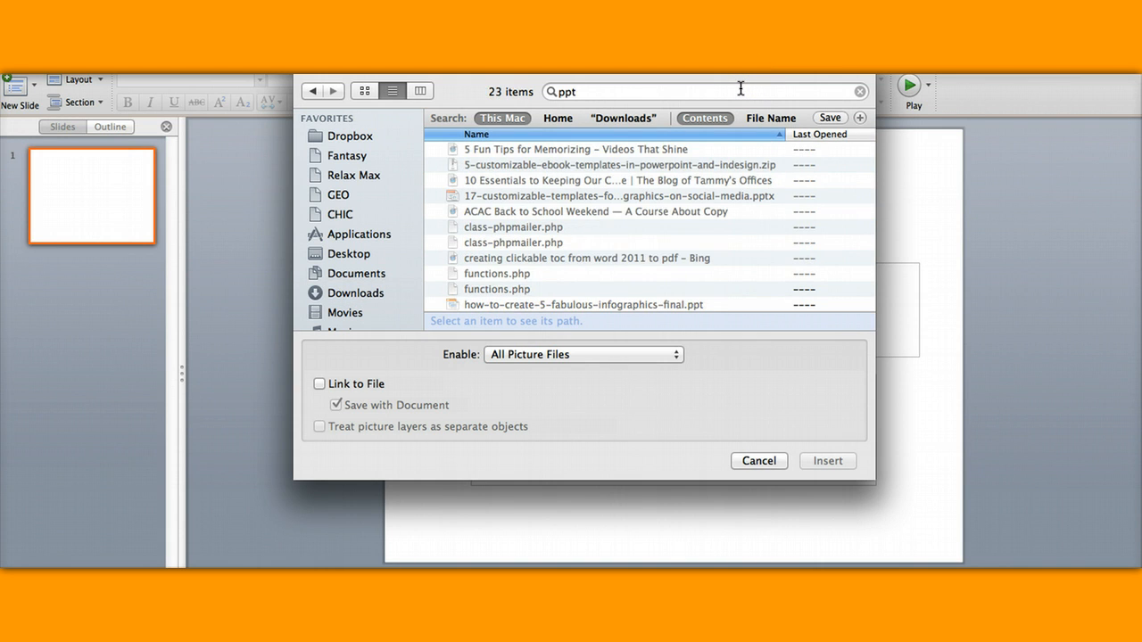
{"action": "type", "text": "s"}
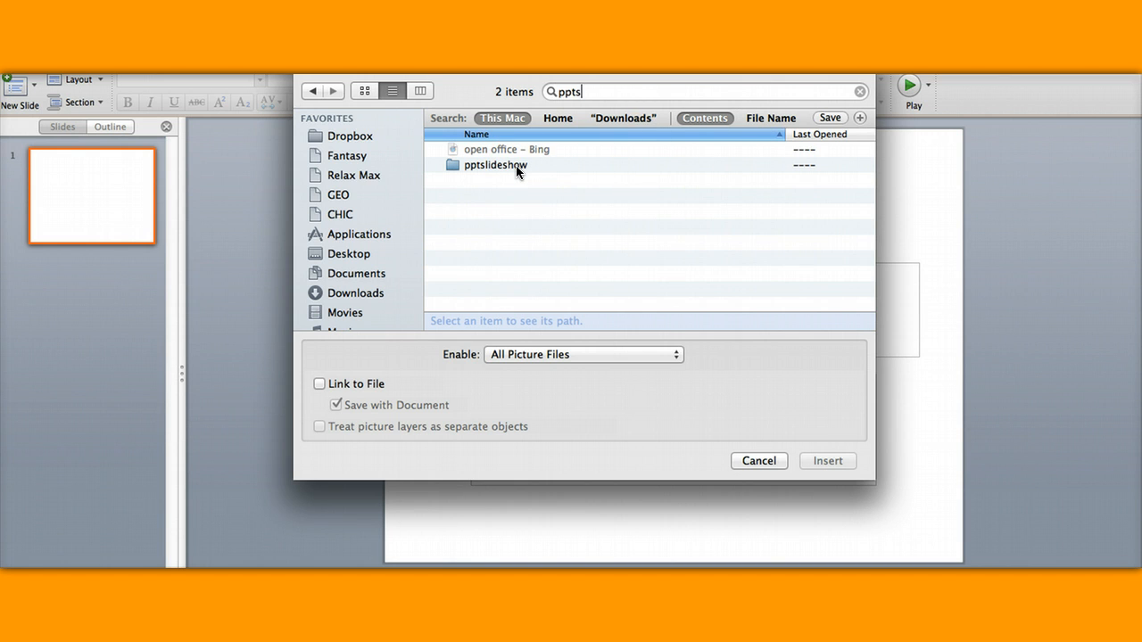
{"action": "double_click", "coordinate": [495, 165]}
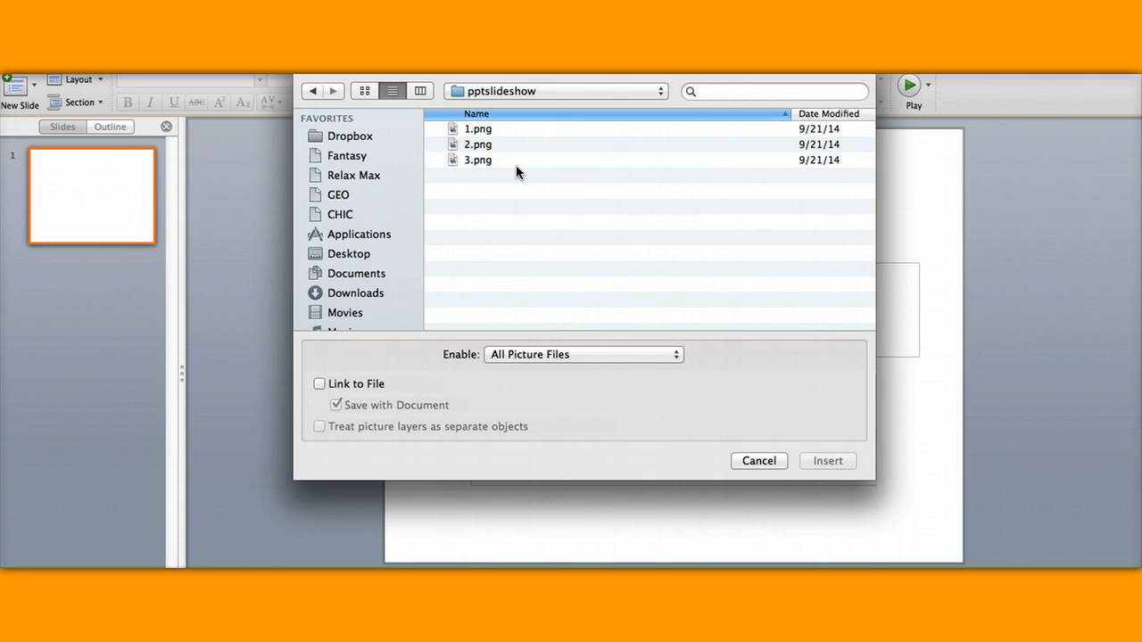
Step: Insert 1.png, the BOK CHOY image, onto slide 1
{"action": "left_click", "coordinate": [477, 128]}
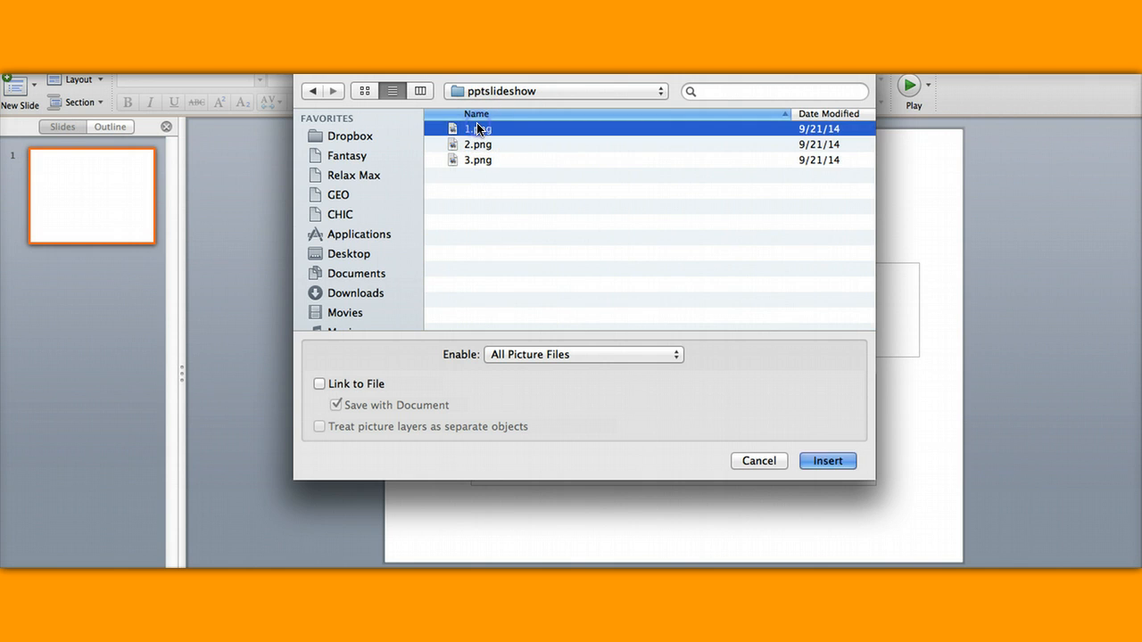
{"action": "mouse_move", "coordinate": [473, 168]}
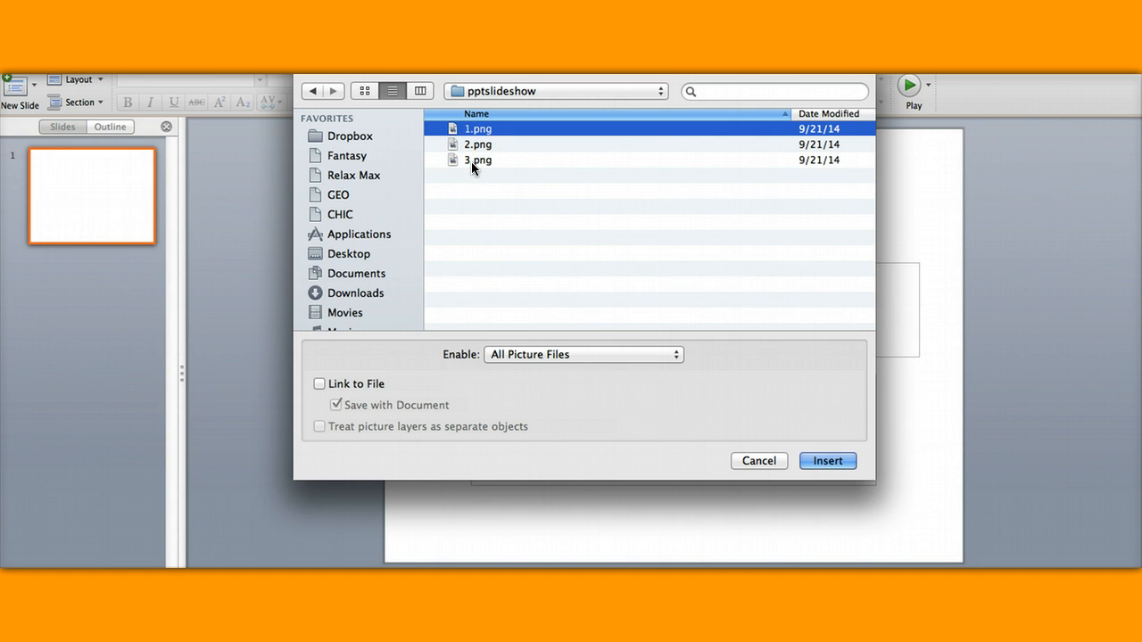
{"action": "left_click", "coordinate": [477, 159]}
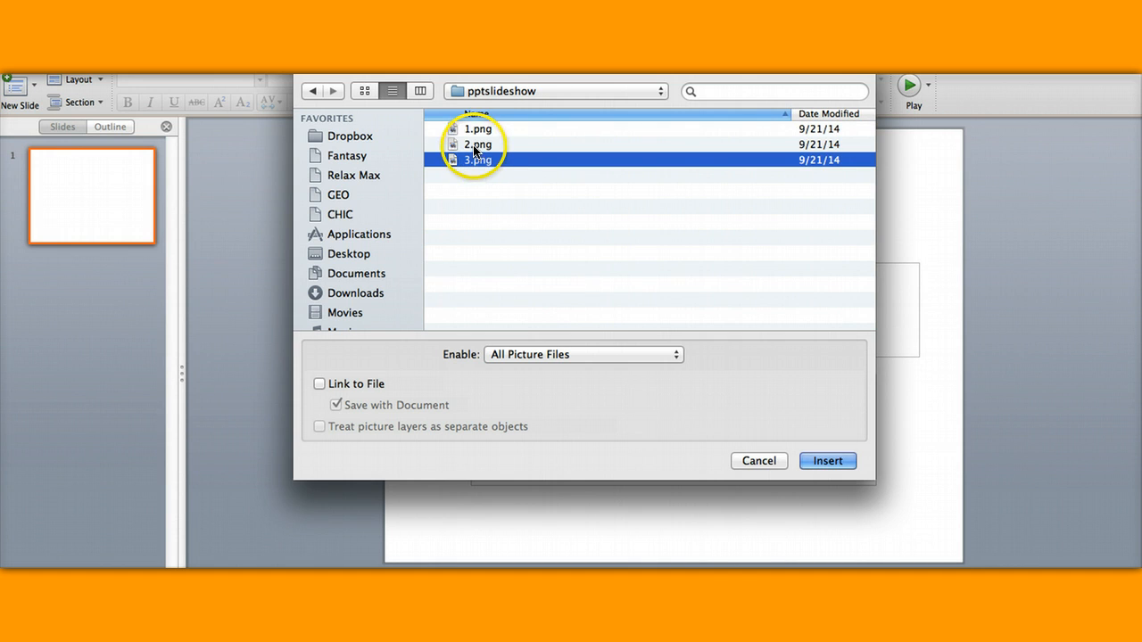
{"action": "left_click", "coordinate": [479, 128]}
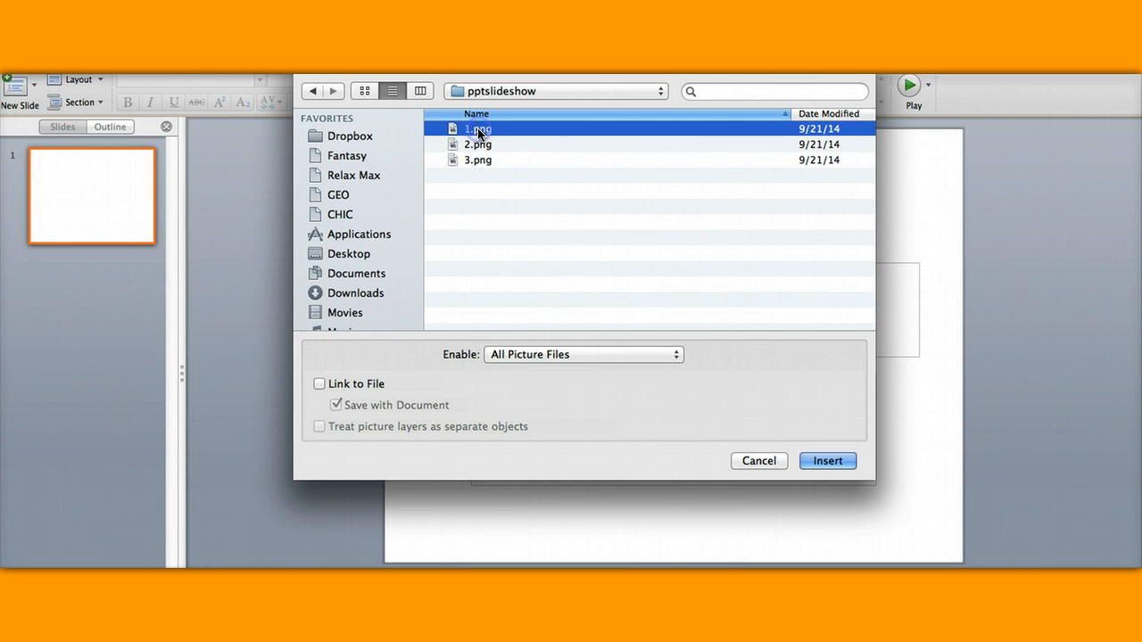
{"action": "mouse_move", "coordinate": [562, 211]}
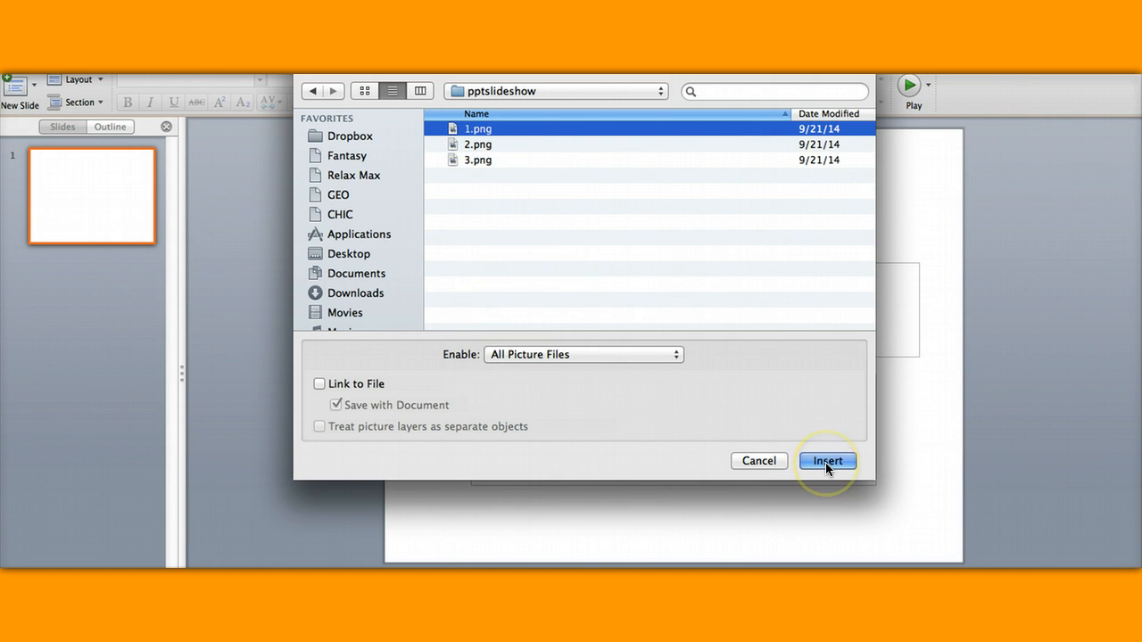
{"action": "left_click", "coordinate": [826, 460]}
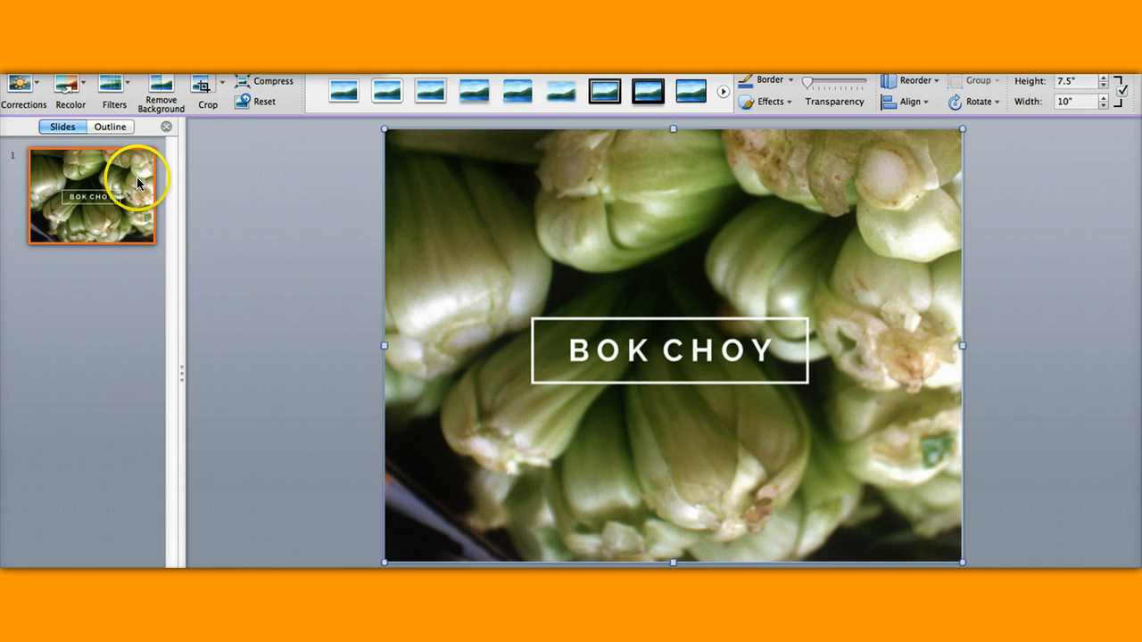
{"action": "mouse_move", "coordinate": [115, 361]}
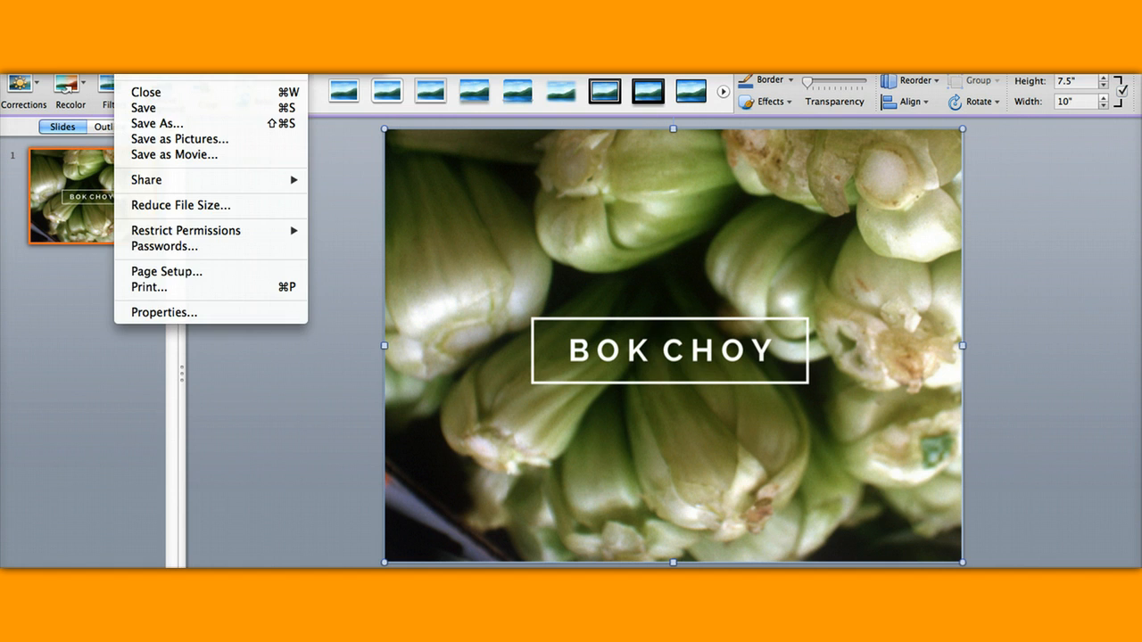
Step: Add a blank title-and-content slide 2 after the Bok Choy slide
{"action": "left_click", "coordinate": [161, 76]}
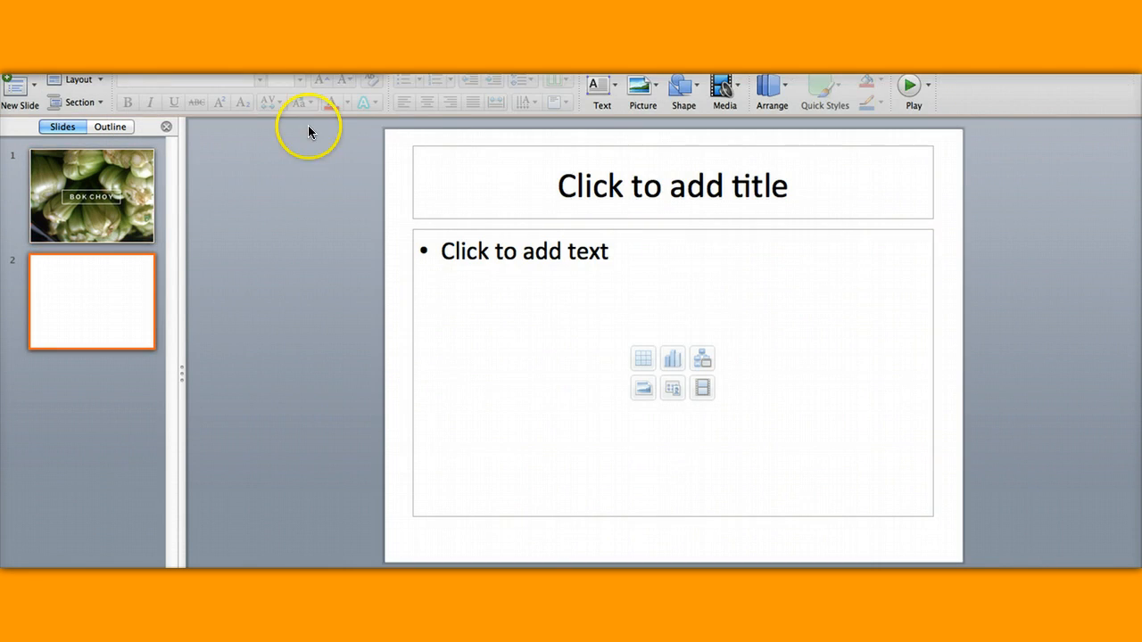
Step: Insert 2.png, the Wine Tasting image, on slide 2, then add blank slide 3
{"action": "left_click", "coordinate": [641, 89]}
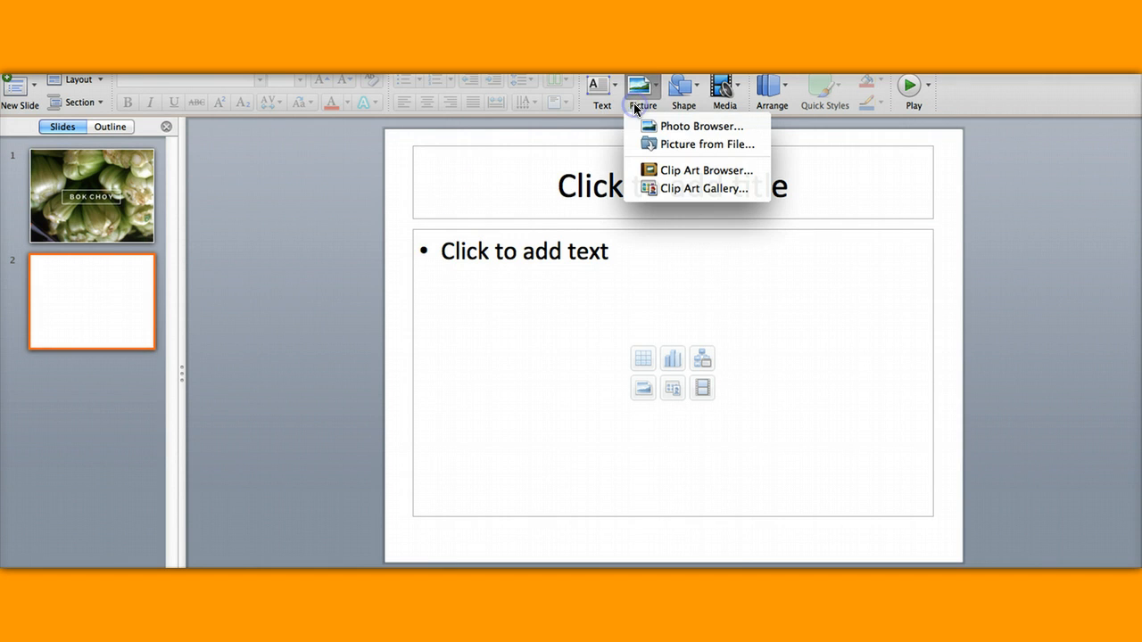
{"action": "left_click", "coordinate": [708, 143]}
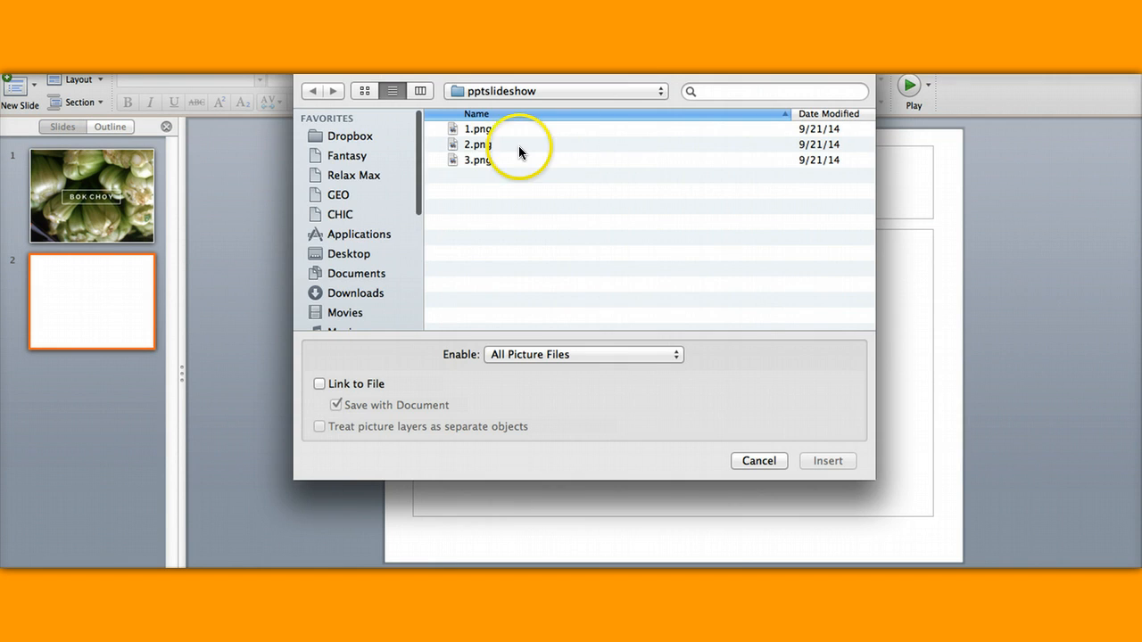
{"action": "left_click", "coordinate": [477, 143]}
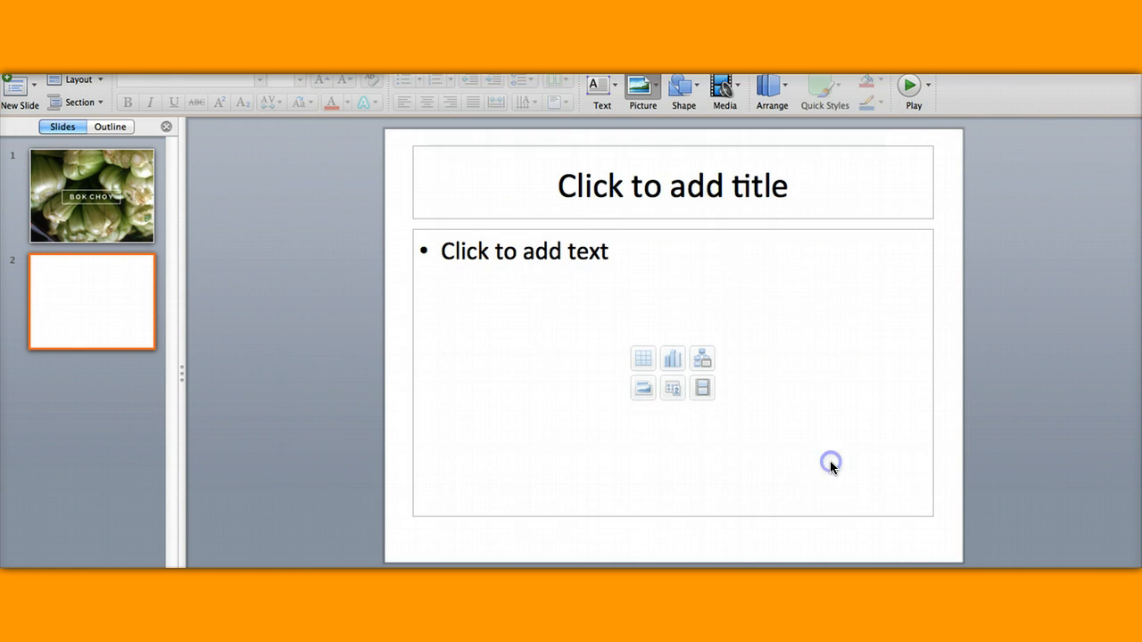
{"action": "left_click", "coordinate": [642, 387]}
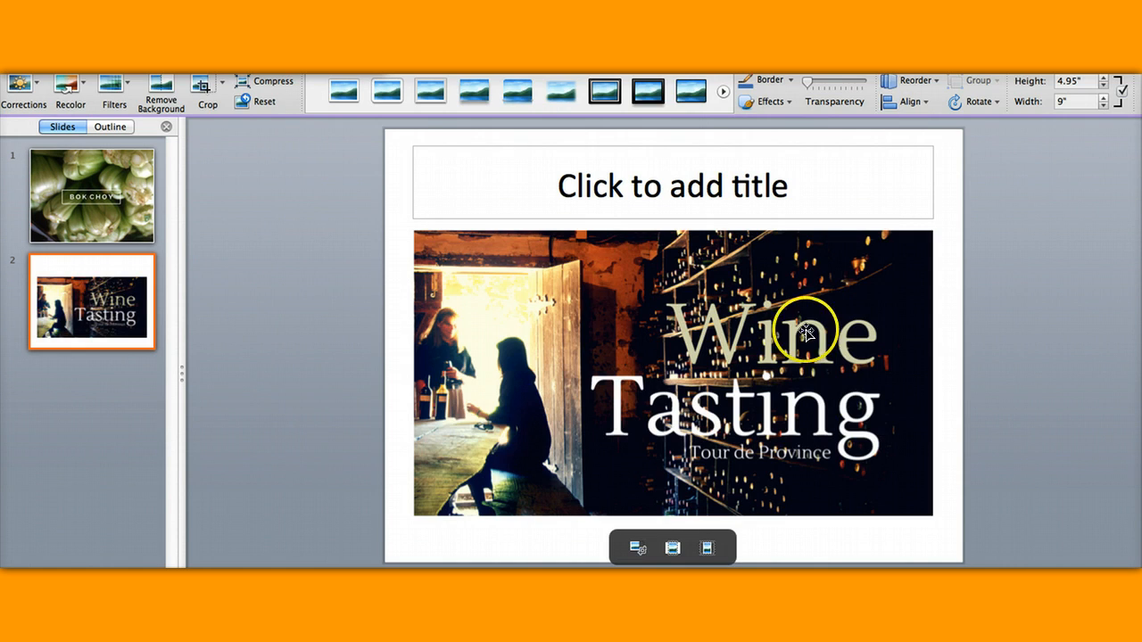
{"action": "mouse_move", "coordinate": [463, 203]}
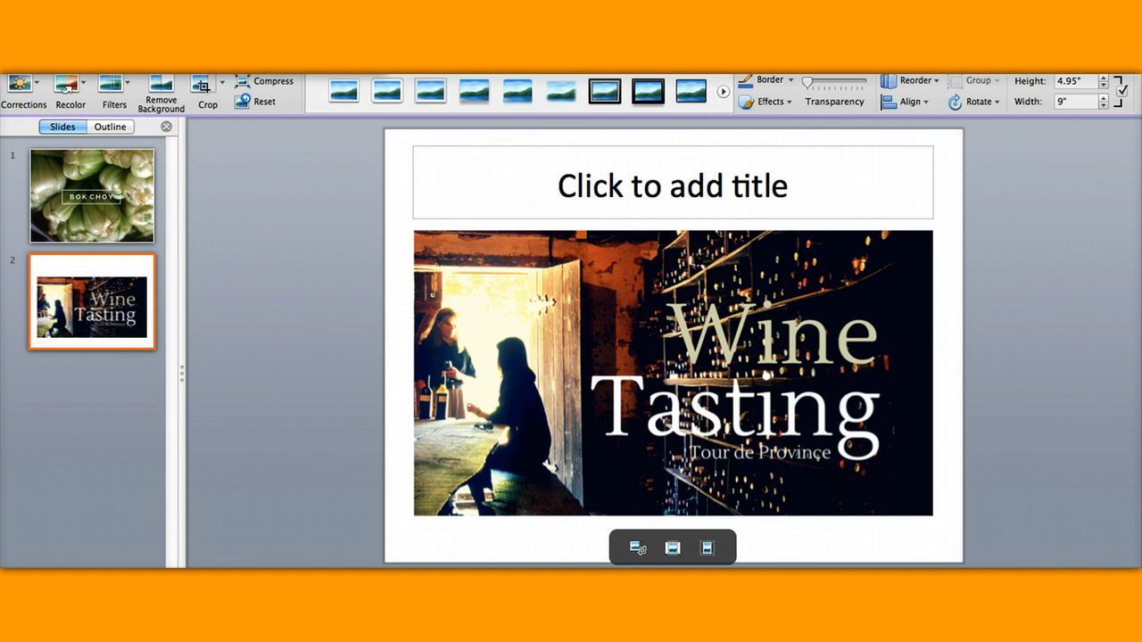
{"action": "left_click", "coordinate": [267, 27]}
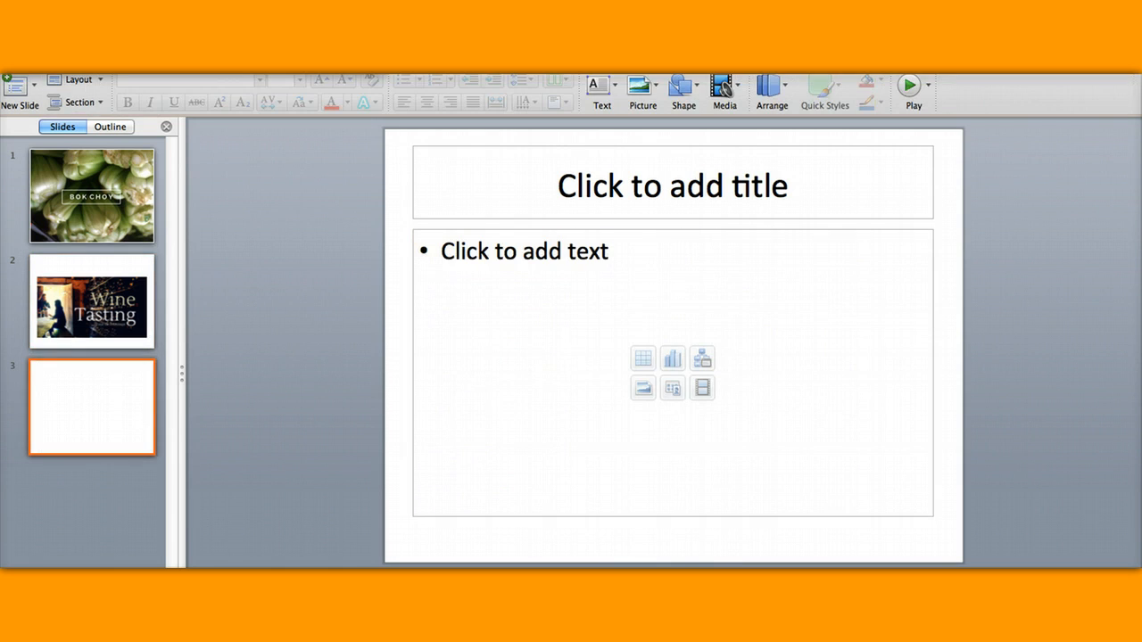
{"action": "mouse_move", "coordinate": [642, 89]}
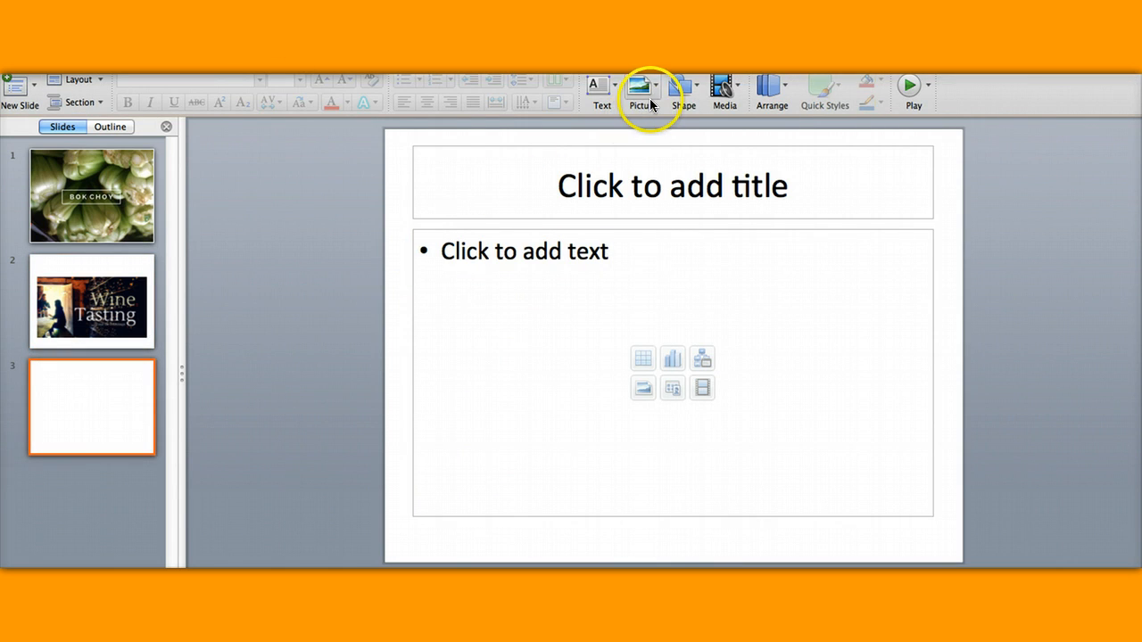
Step: Insert 3.png, the OSTELLA BISTRO dinner image, from pptslideshow onto slide 3
{"action": "left_click", "coordinate": [643, 89]}
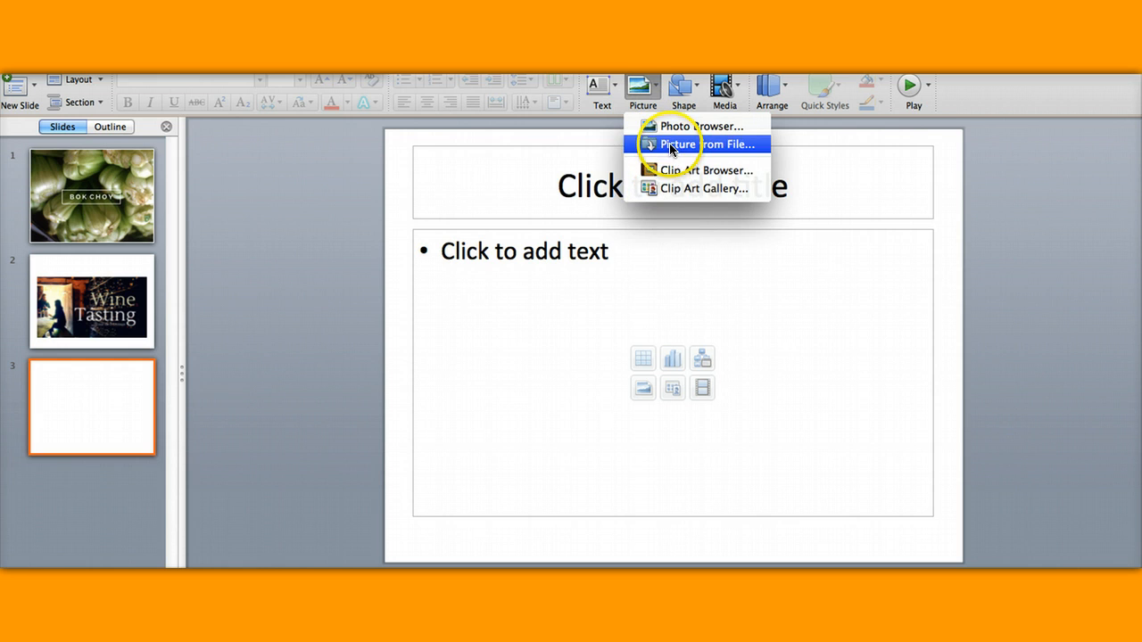
{"action": "left_click", "coordinate": [705, 143]}
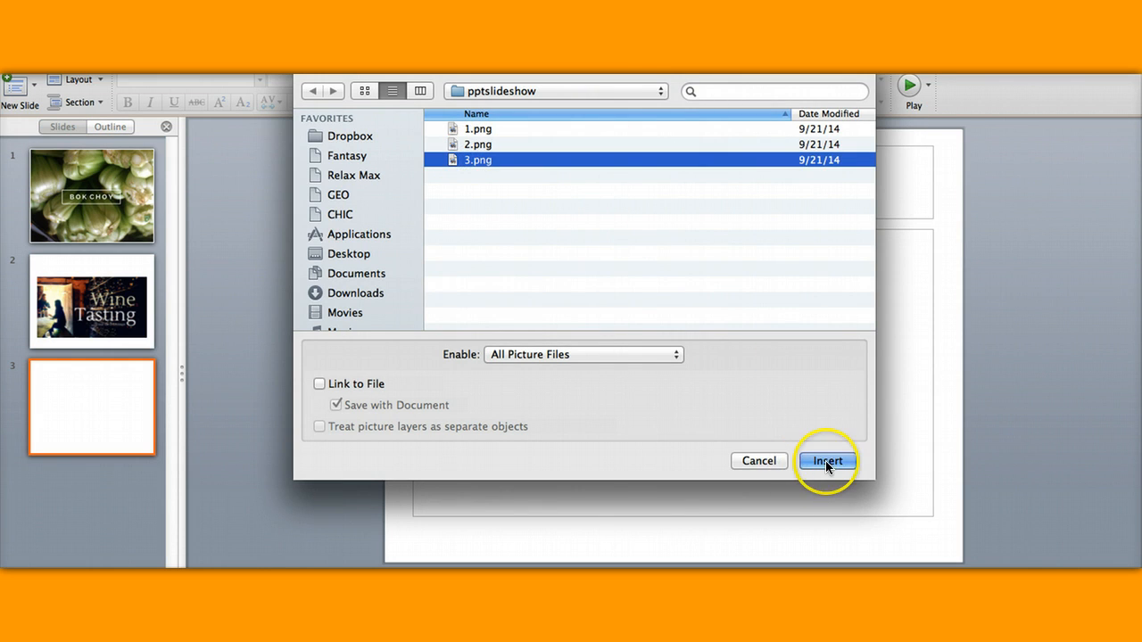
{"action": "left_click", "coordinate": [826, 461]}
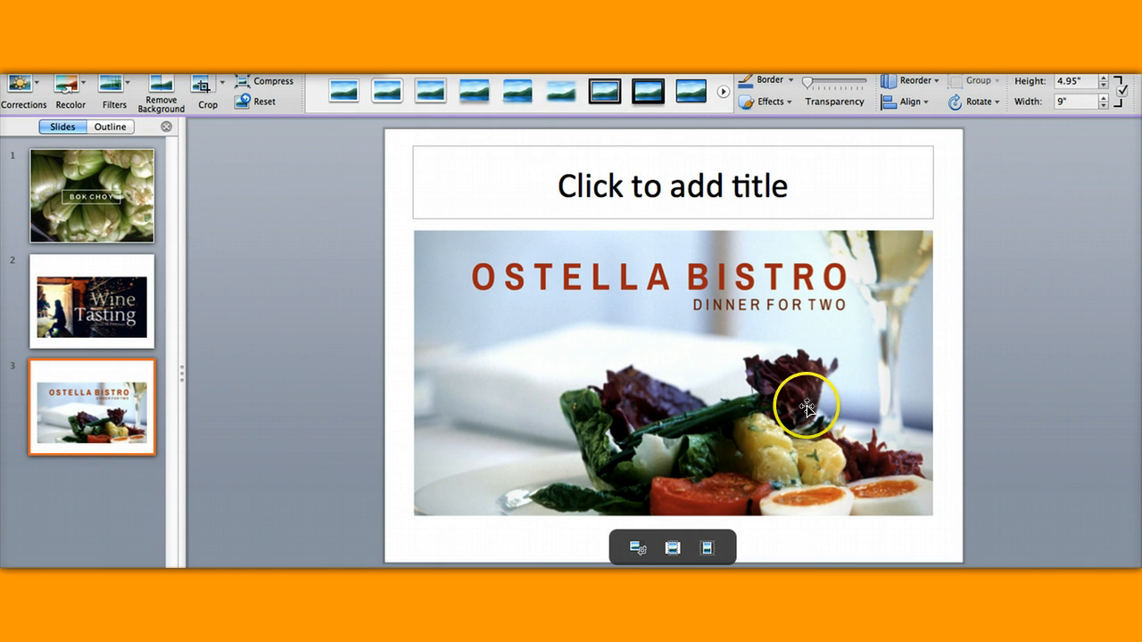
{"action": "mouse_move", "coordinate": [520, 286]}
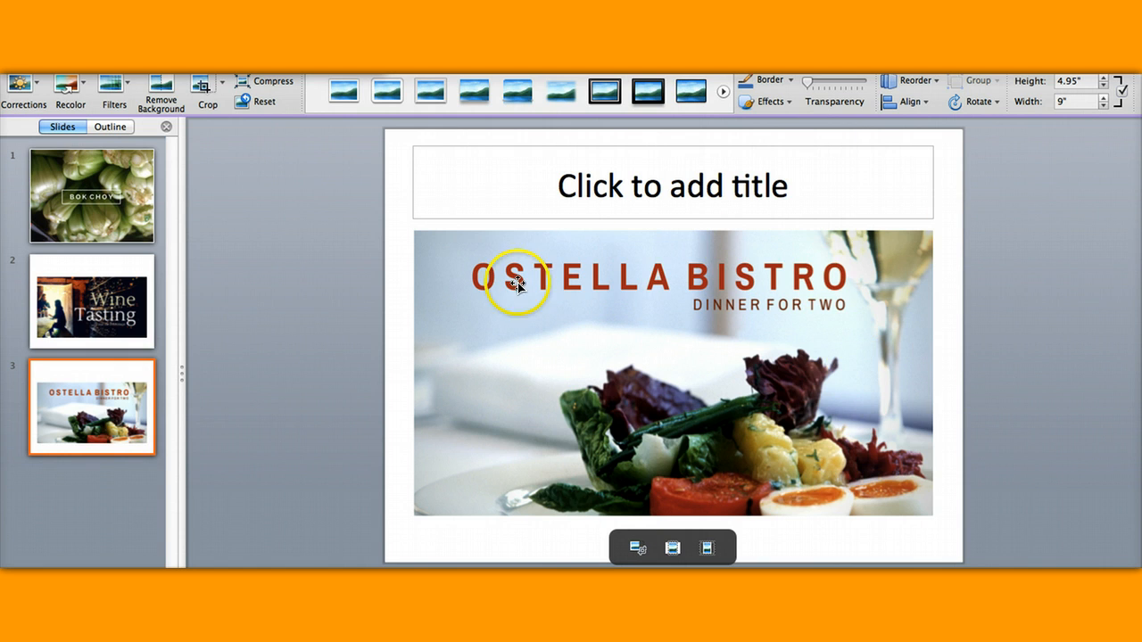
{"action": "mouse_move", "coordinate": [905, 274]}
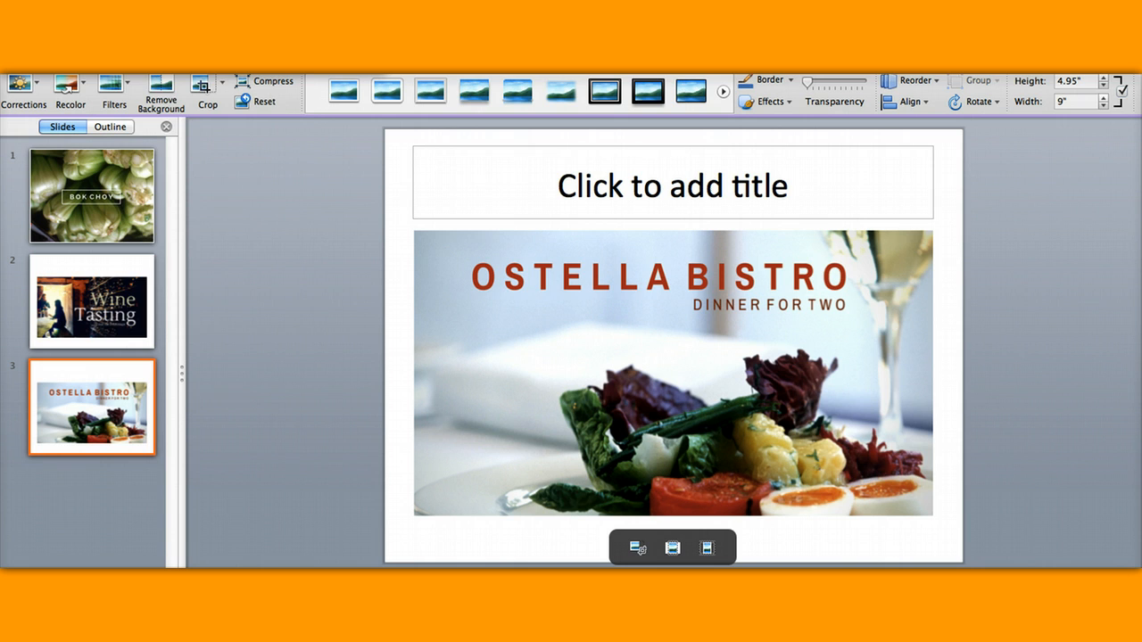
Step: Save the presentation as a PowerPoint Template (.potx) file
{"action": "left_click", "coordinate": [89, 81]}
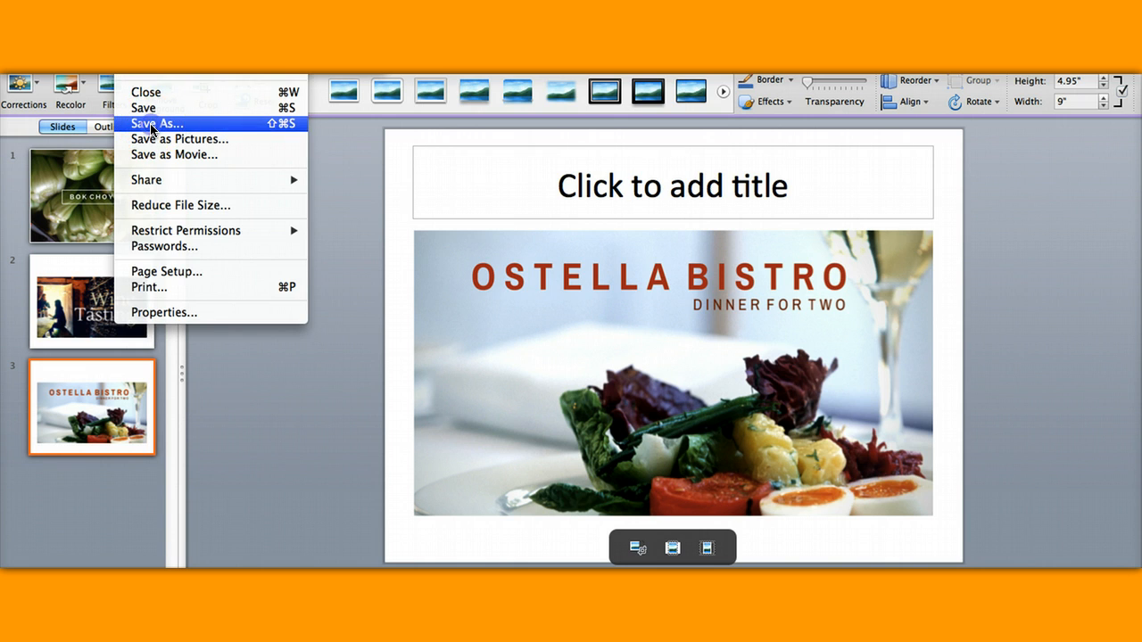
{"action": "left_click", "coordinate": [155, 123]}
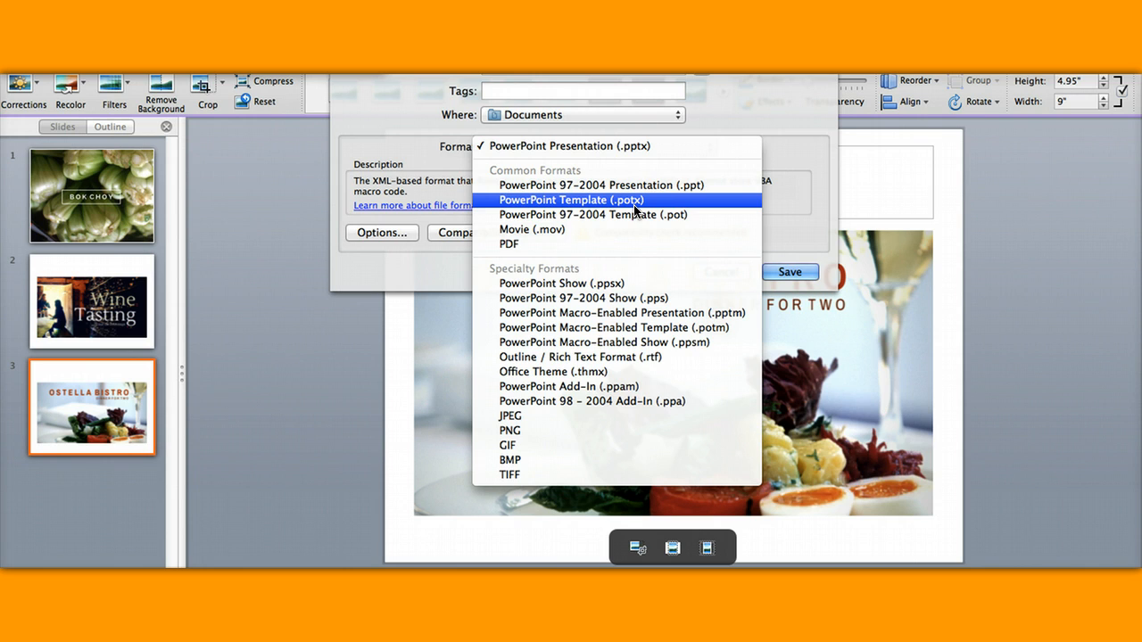
{"action": "left_click", "coordinate": [553, 145]}
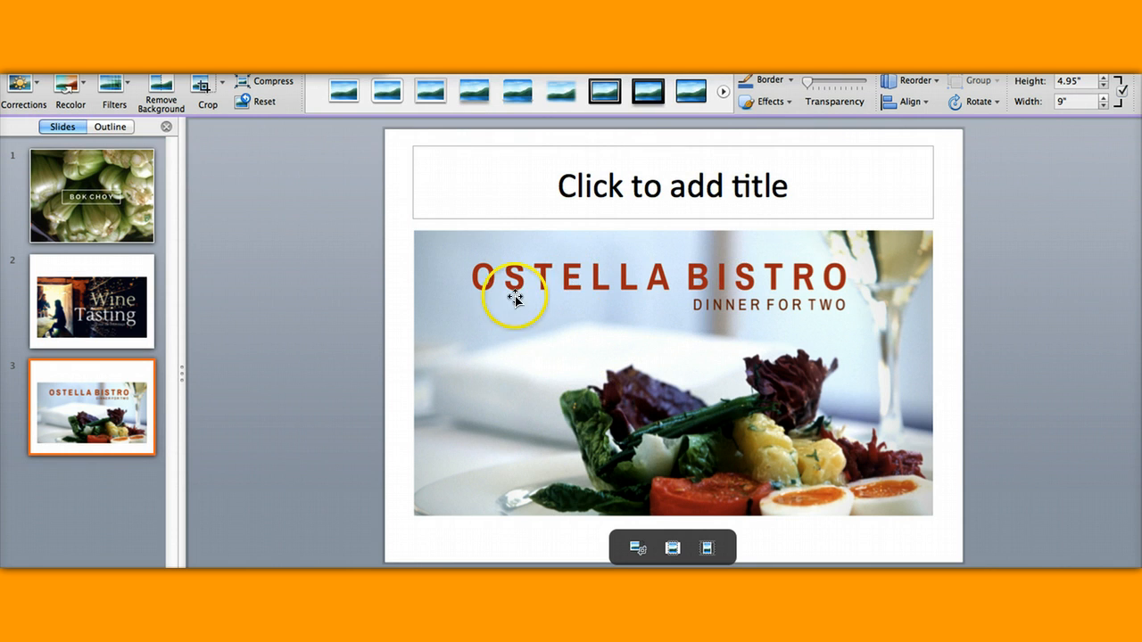
{"action": "mouse_move", "coordinate": [127, 248]}
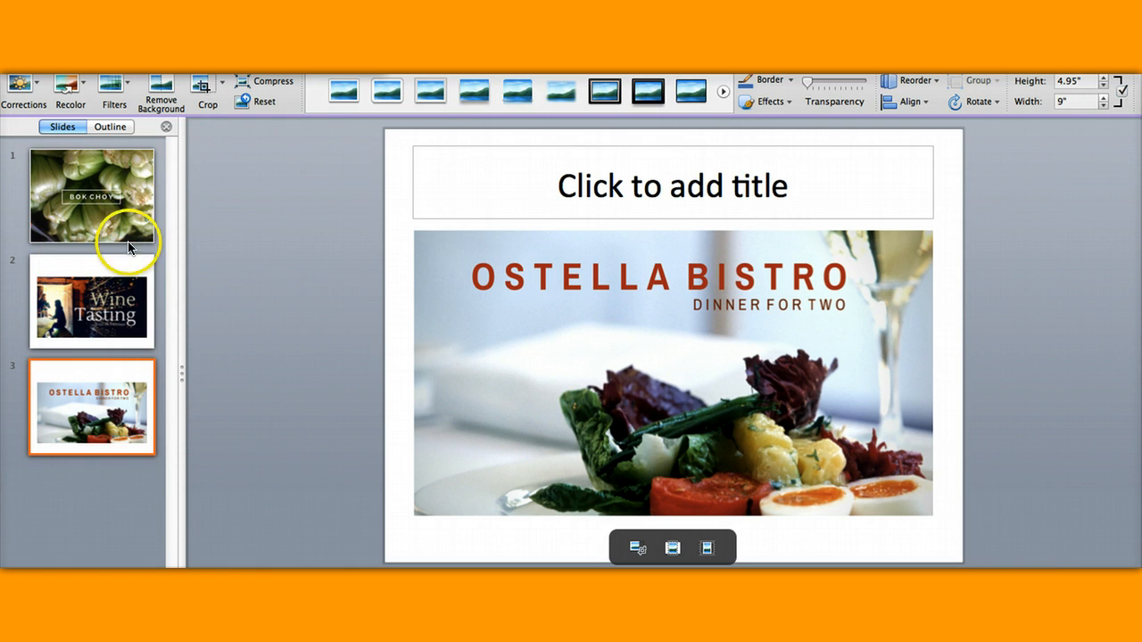
{"action": "mouse_move", "coordinate": [149, 397]}
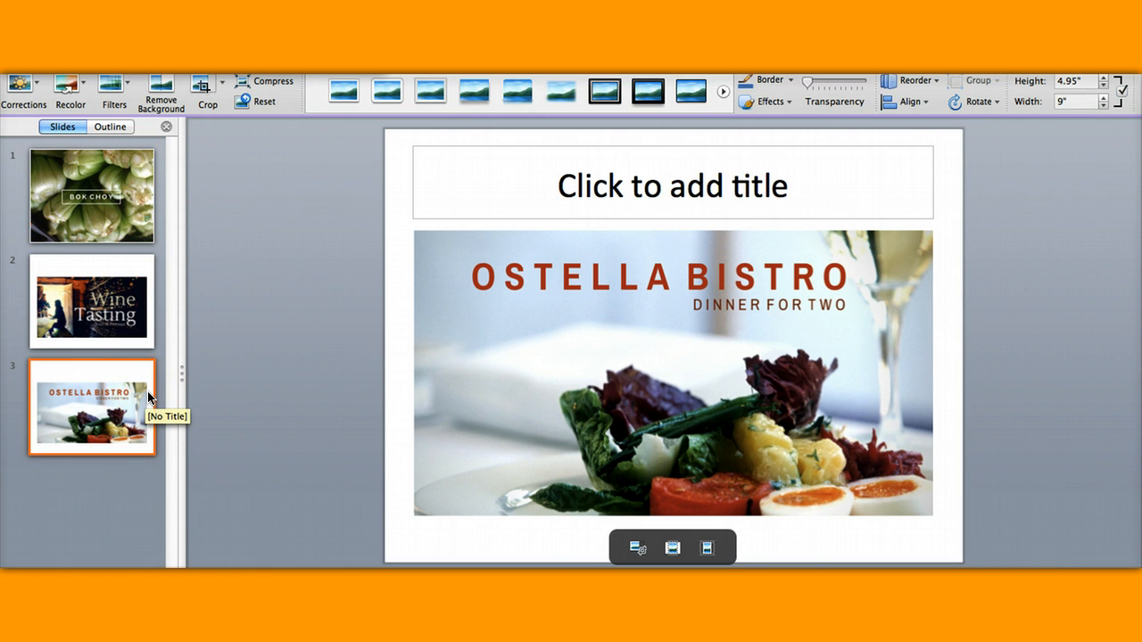